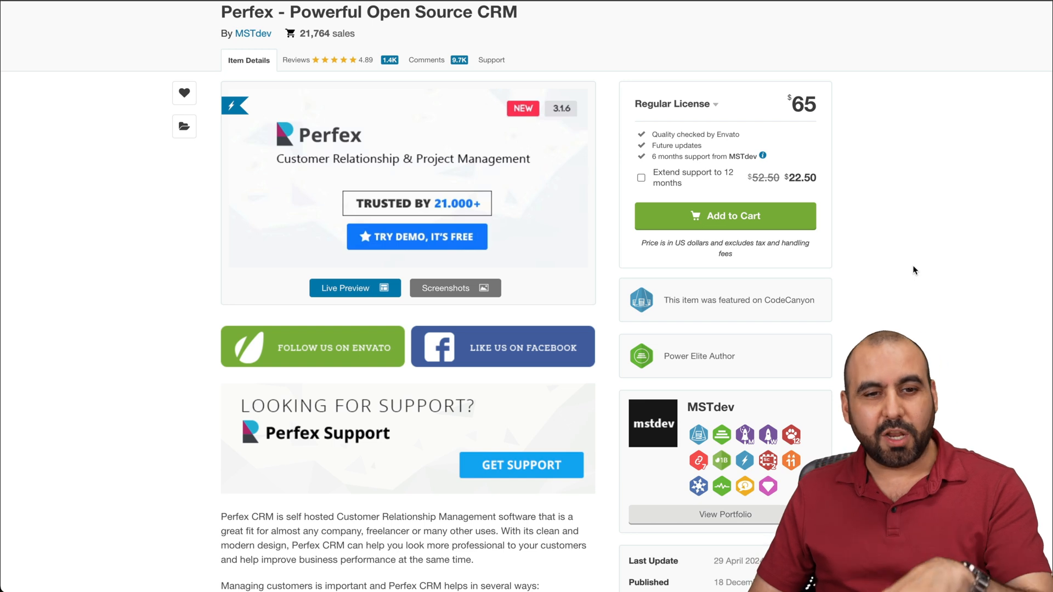
mouse_move(323, 47)
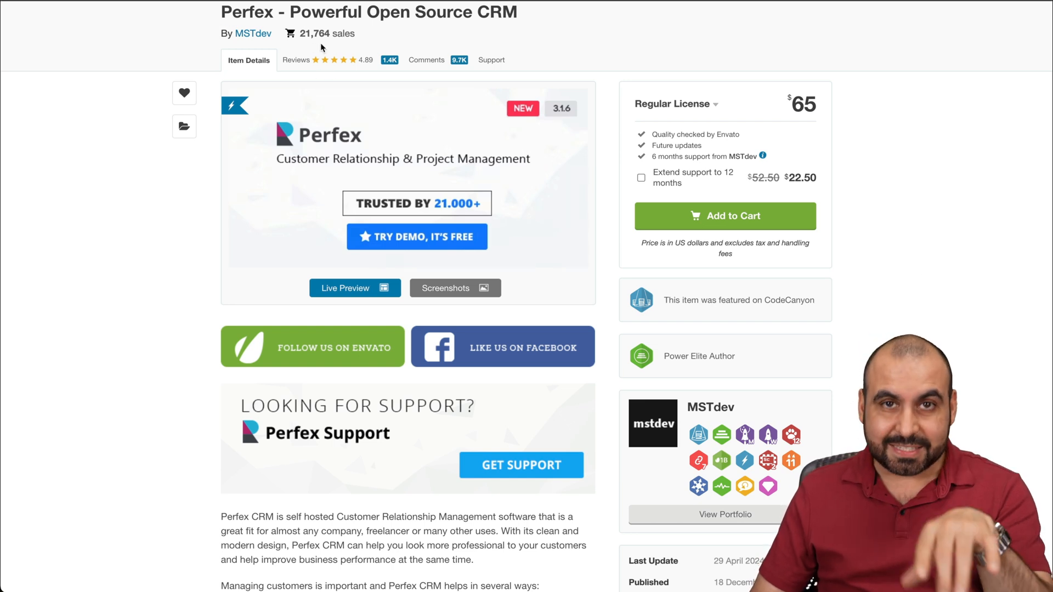
mouse_move(306, 45)
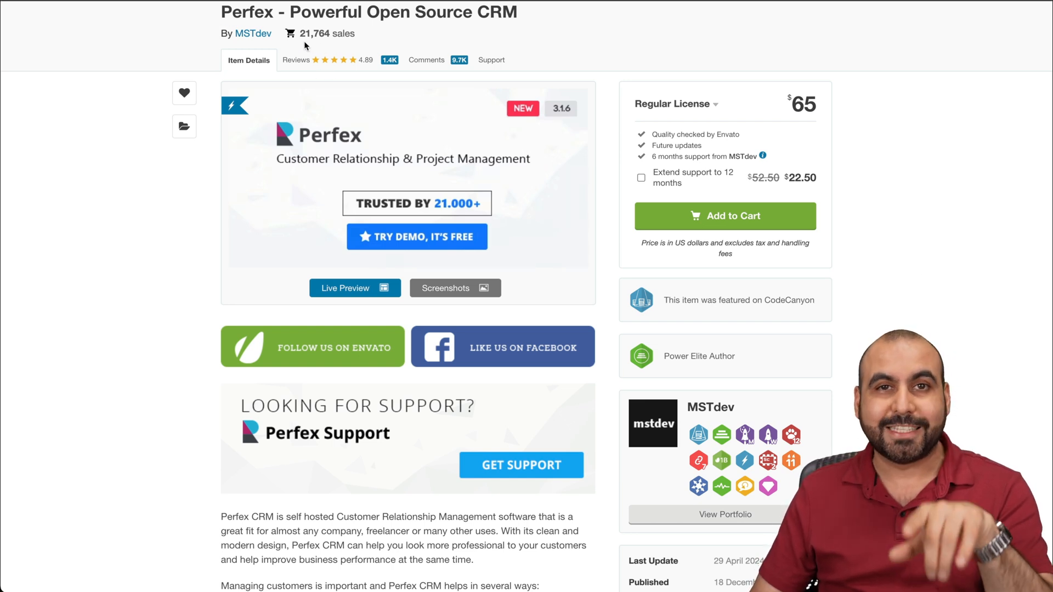
mouse_move(807, 161)
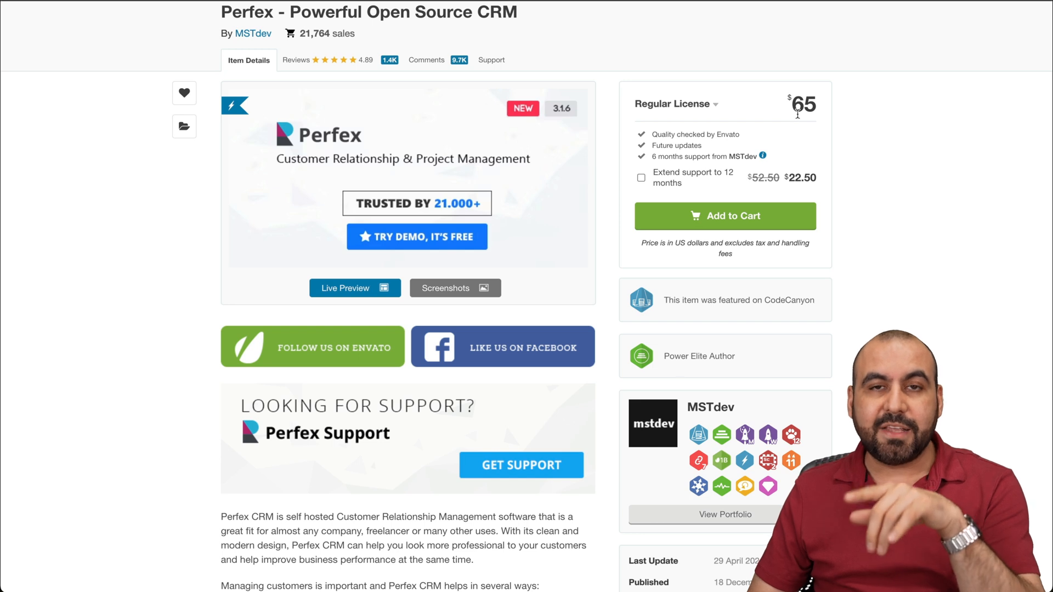
mouse_move(931, 199)
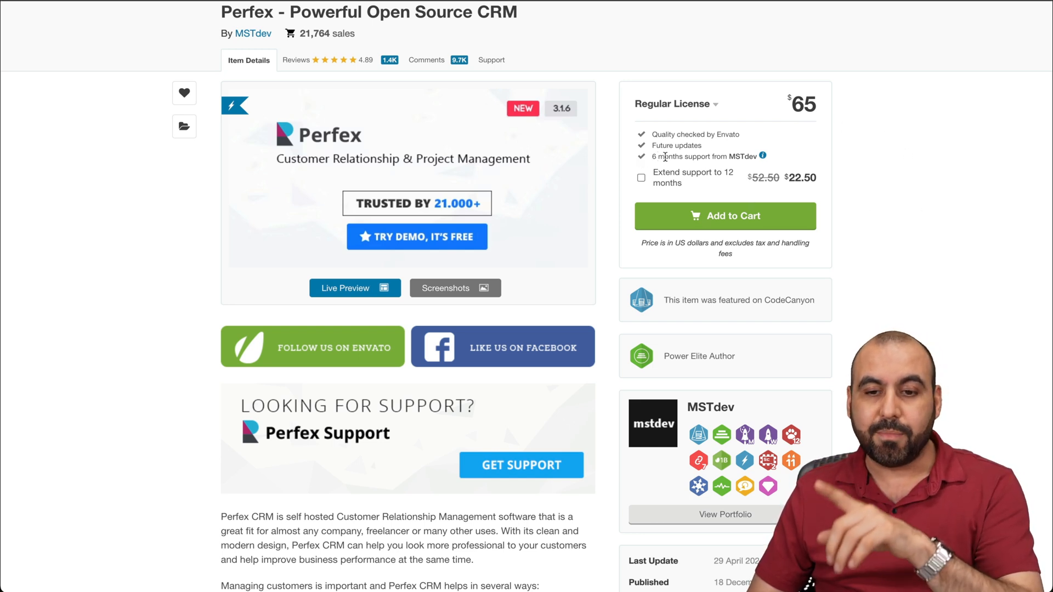
mouse_move(852, 176)
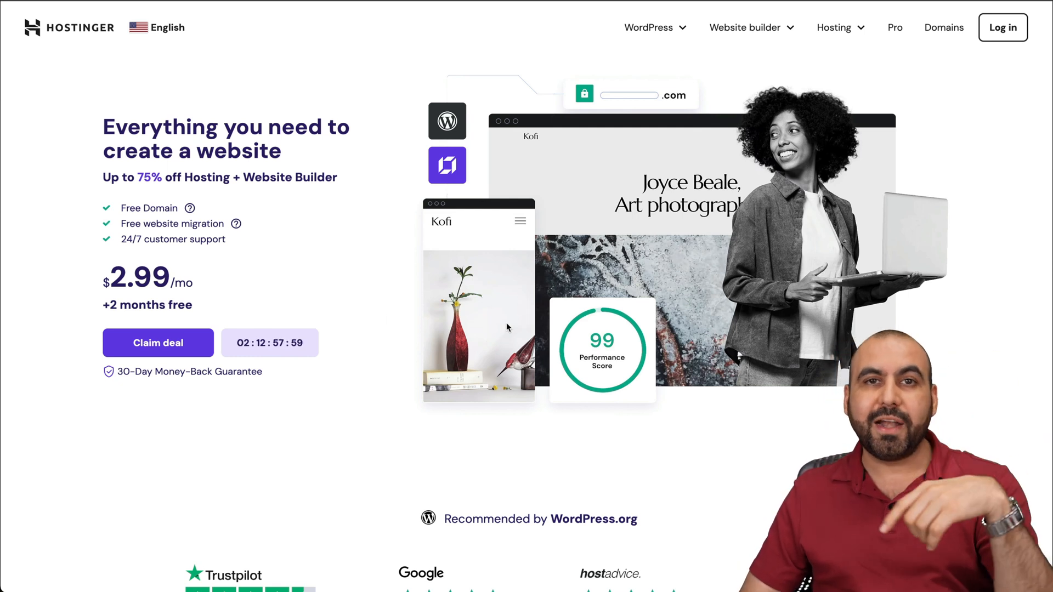
- Open Hostinger's Hosting menu and go to the VPS hosting plans
left_click(833, 27)
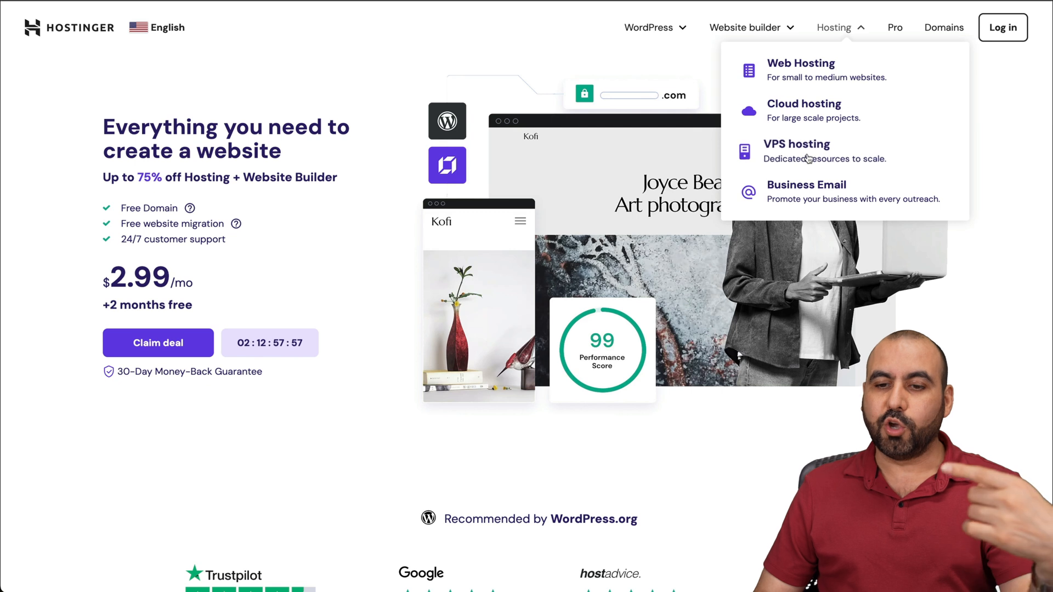
left_click(796, 144)
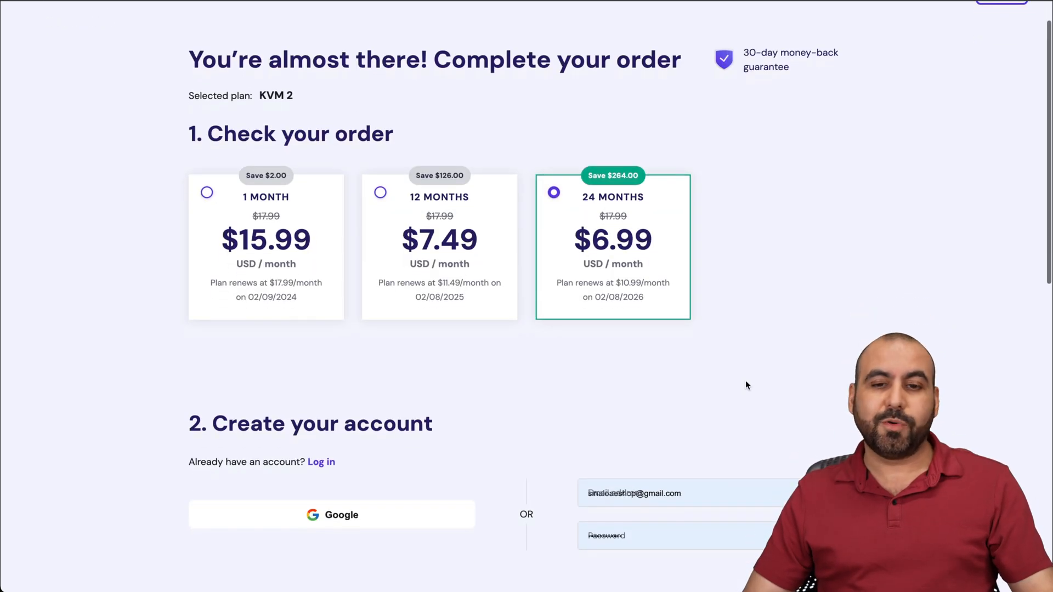
- Scroll to the payment section and apply coupon code SAASMASTER to the order
scroll("down", 3)
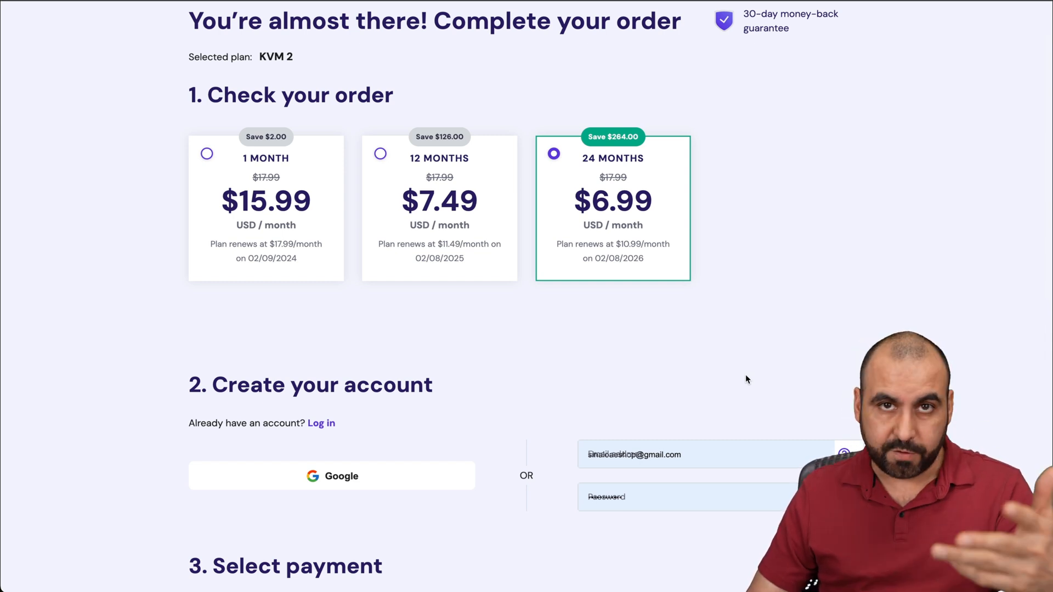
scroll("down", 3)
type("S")
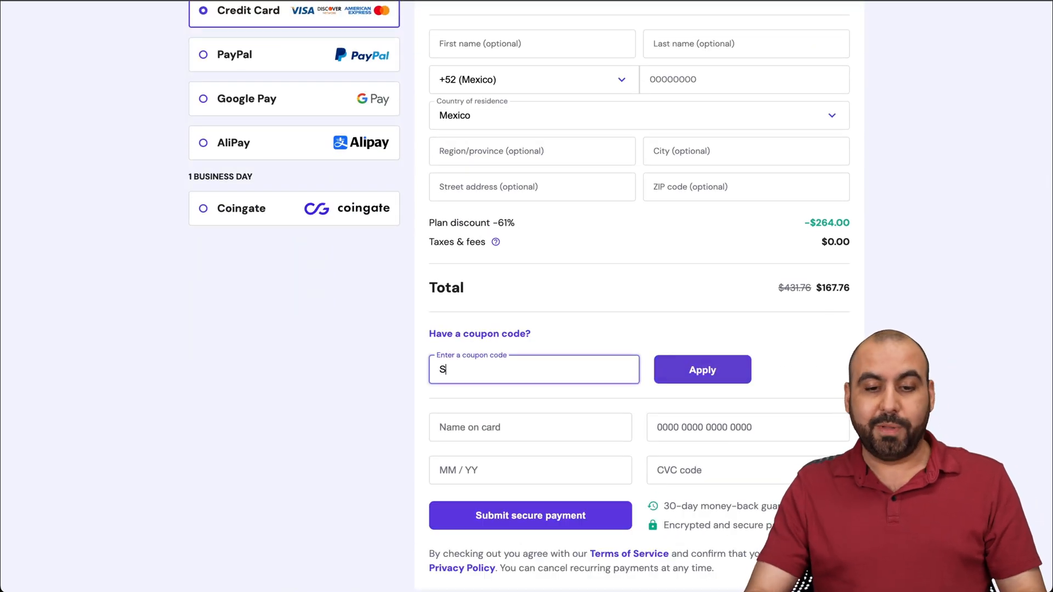
type("AASMASTER")
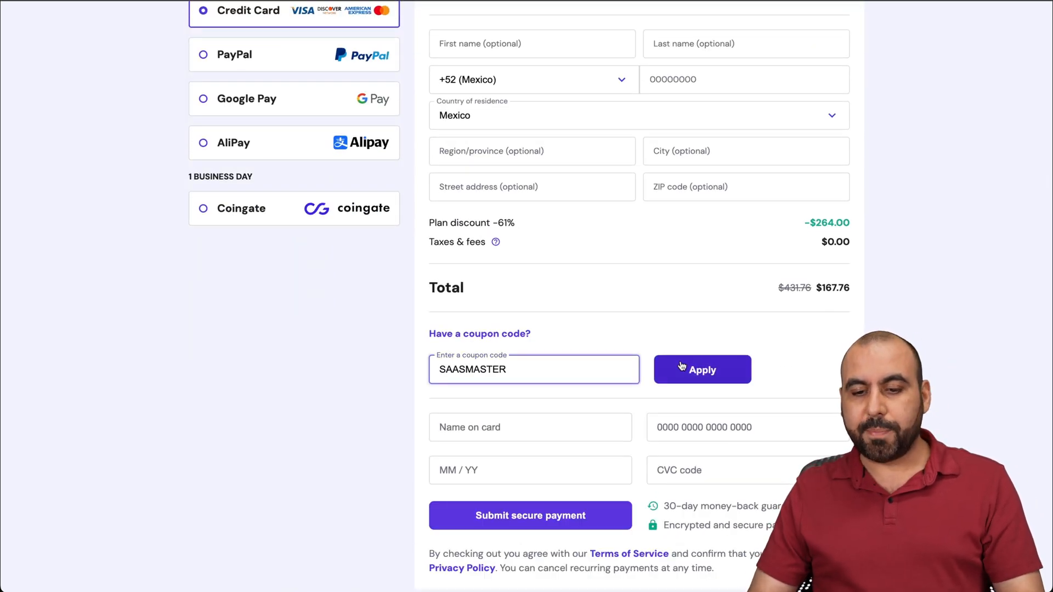
left_click(702, 370)
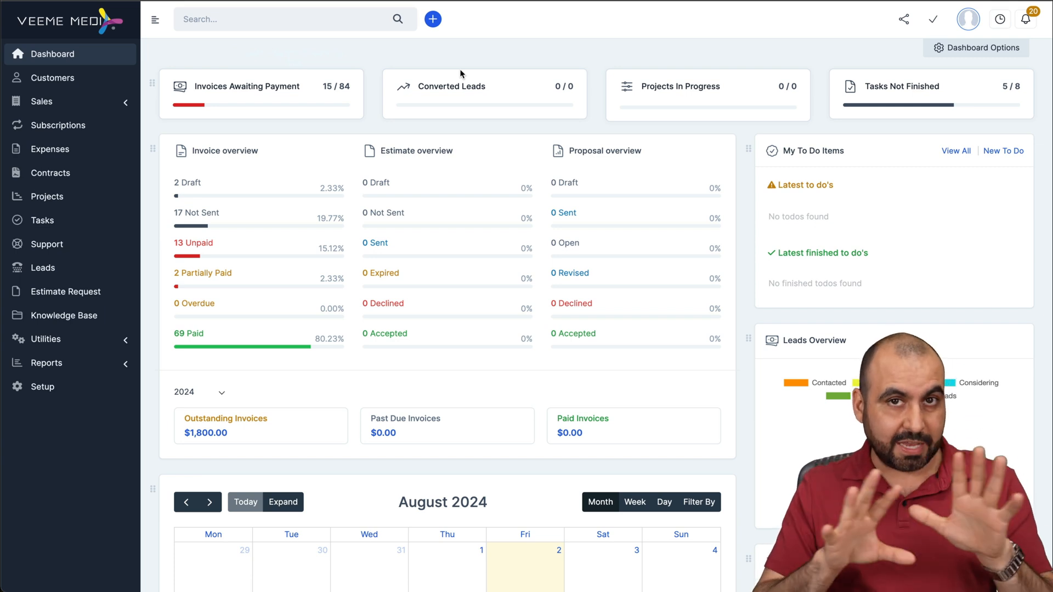
mouse_move(236, 129)
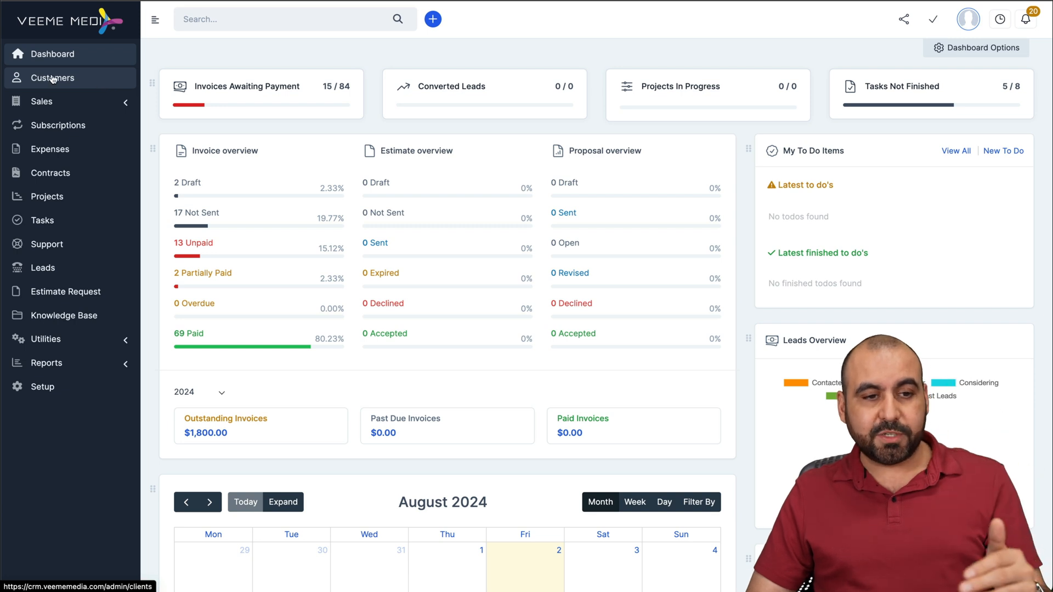
- Open the Customers list from the Perfex CRM dashboard sidebar
left_click(53, 78)
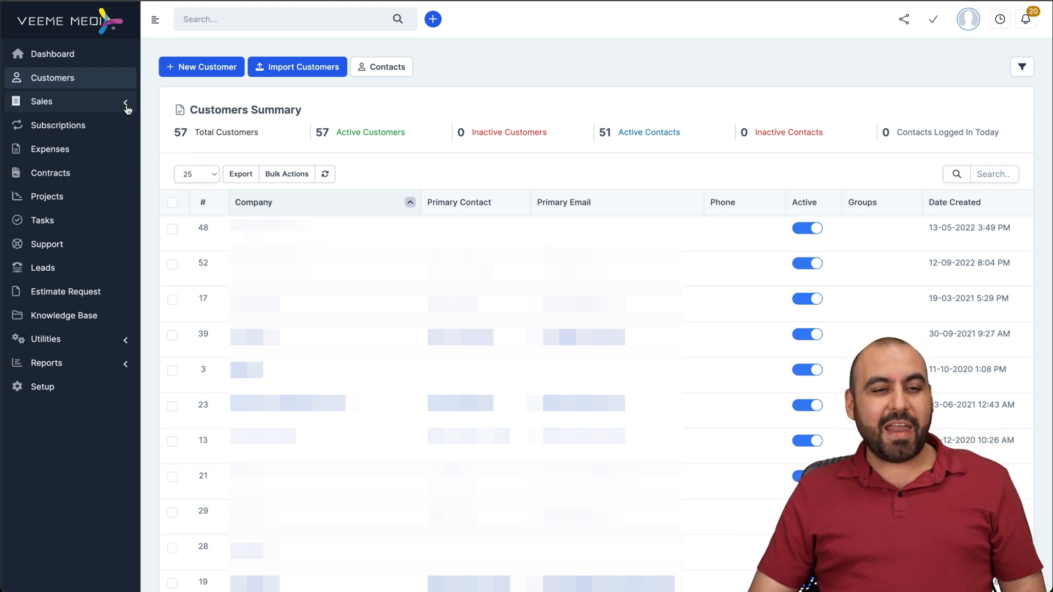
- Open Sales > Proposals and start a blank new proposal, scrolling through the form
left_click(41, 102)
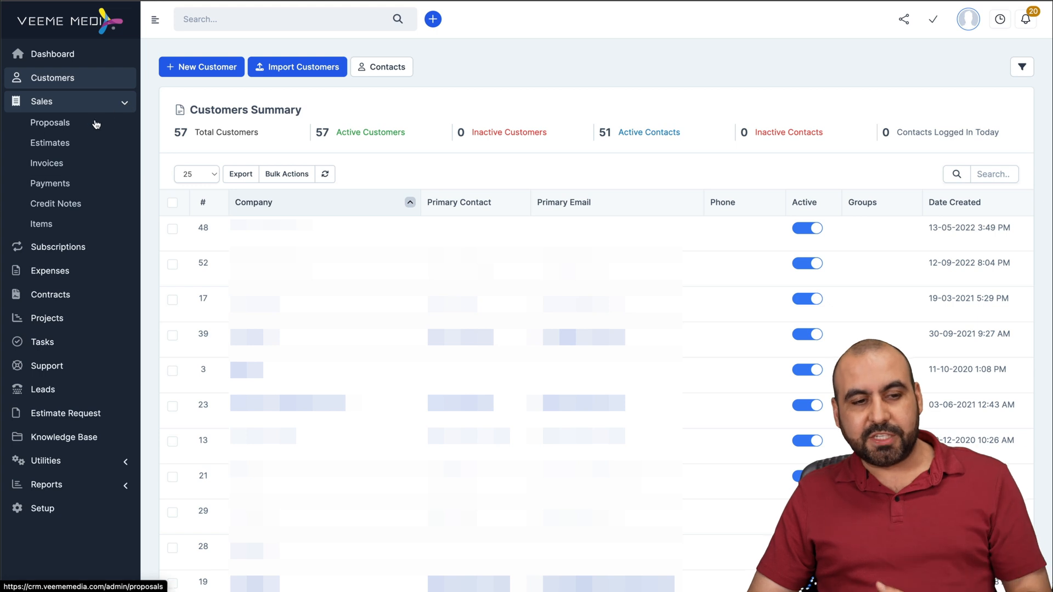
left_click(49, 123)
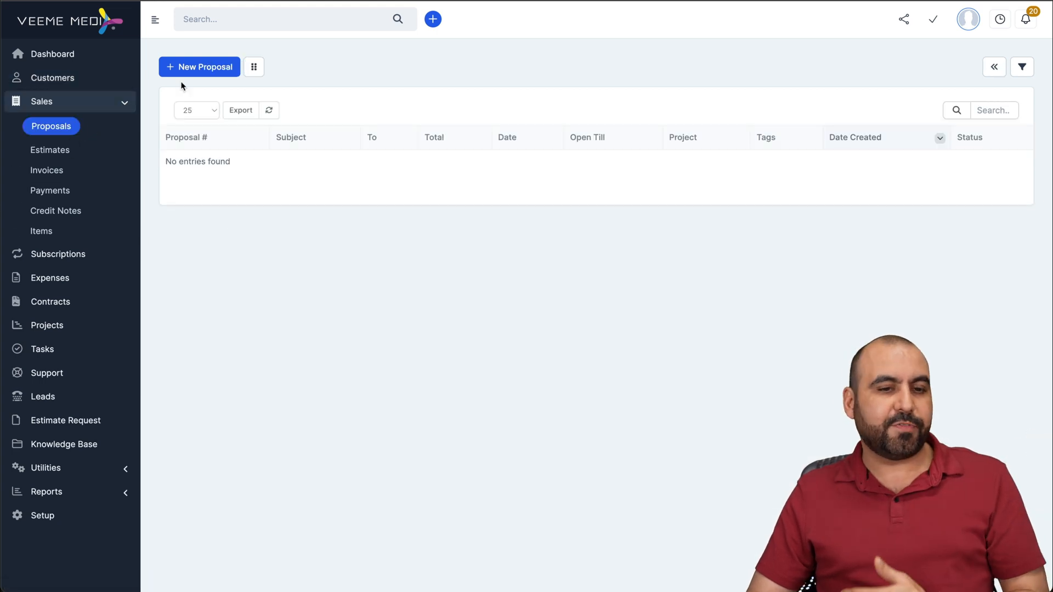
left_click(200, 67)
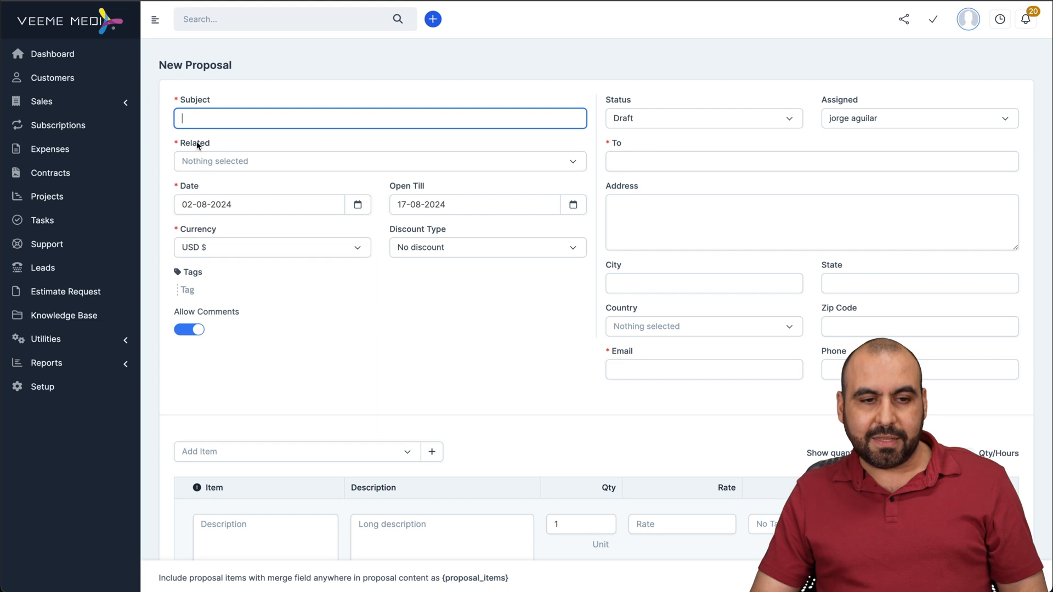
scroll("down", 3)
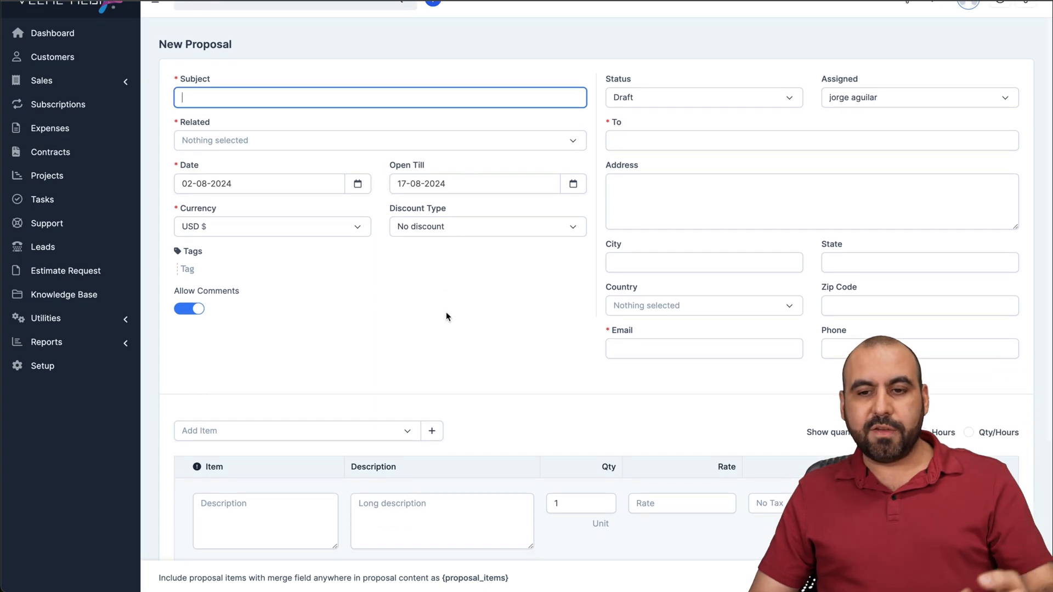
left_click(704, 98)
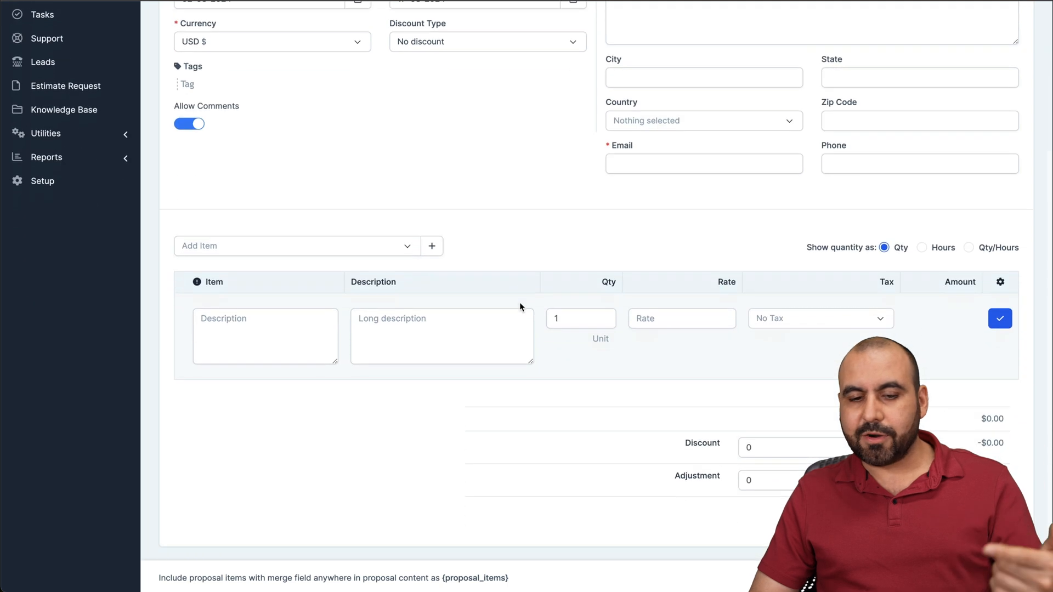
scroll("up", 3)
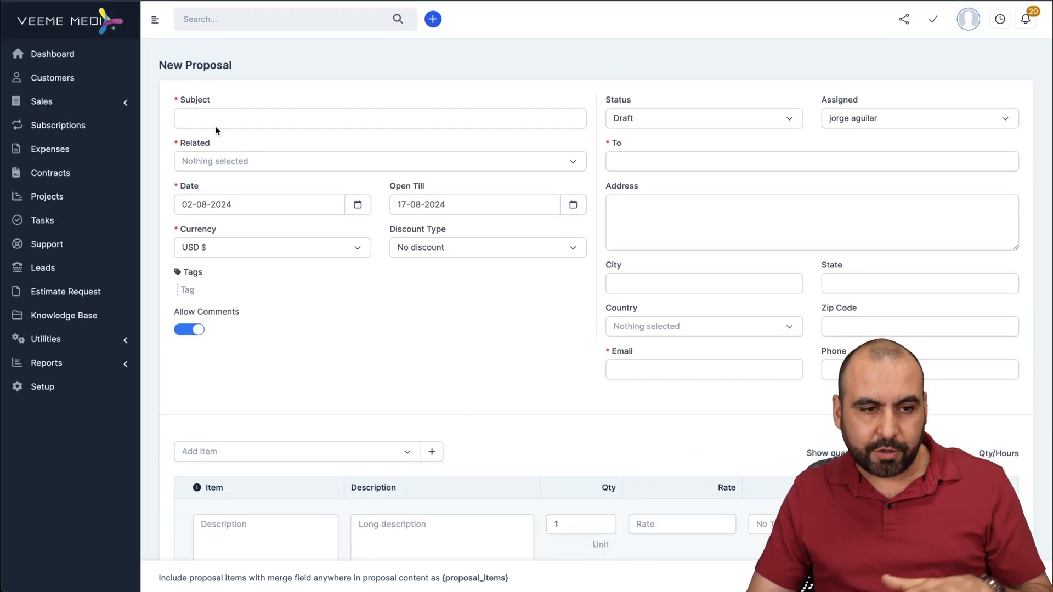
left_click(41, 101)
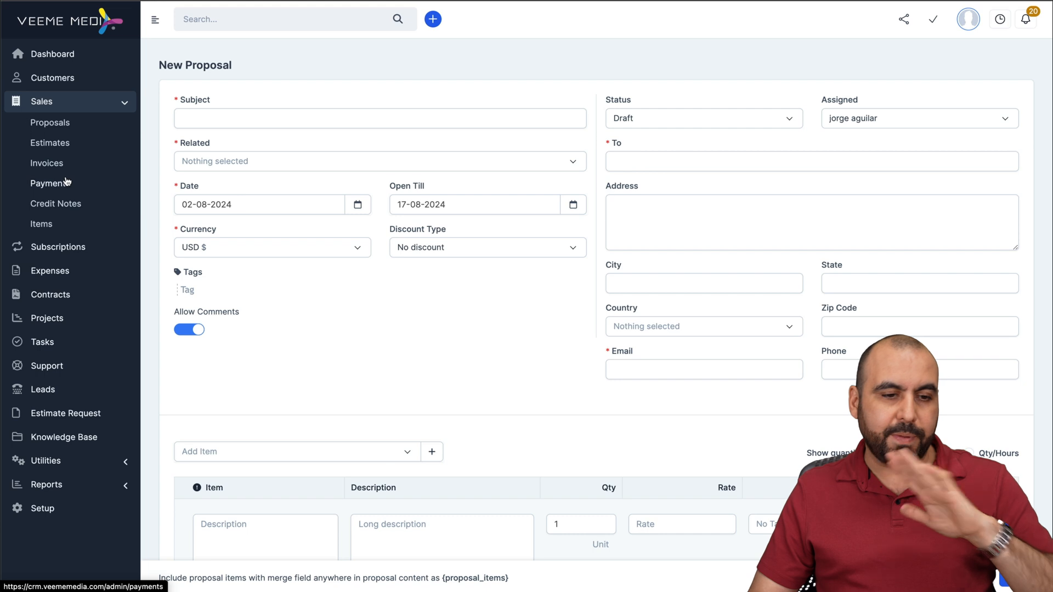
mouse_move(50, 170)
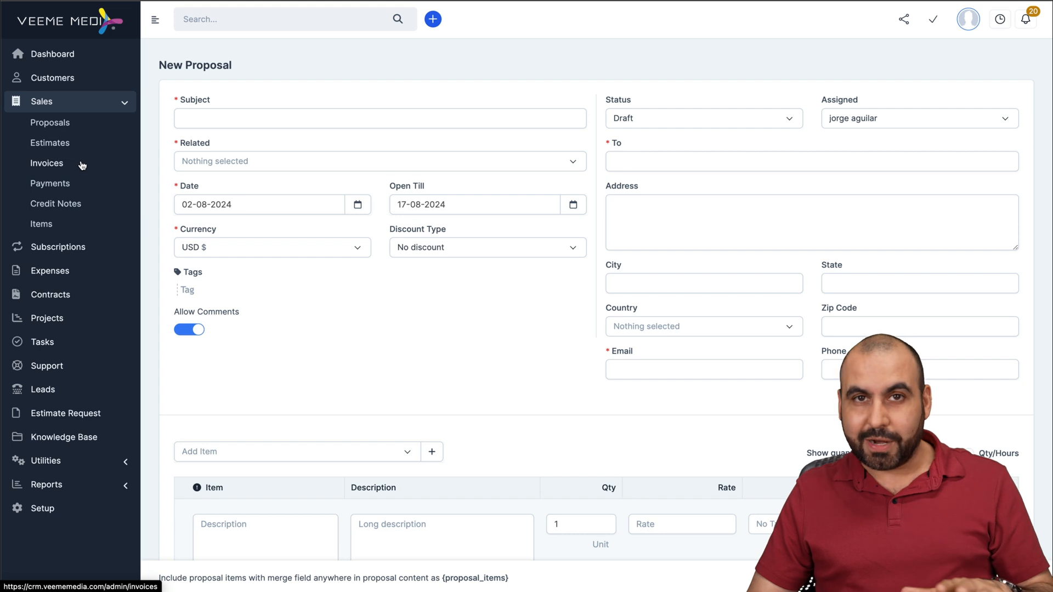
mouse_move(74, 255)
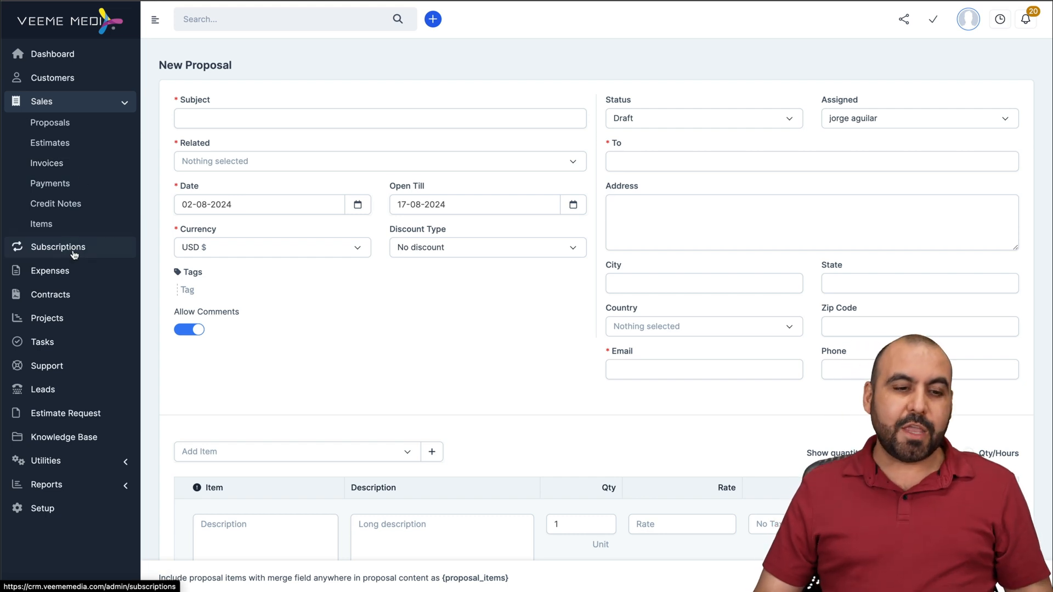
- Open blank new subscription and new expense forms
left_click(58, 246)
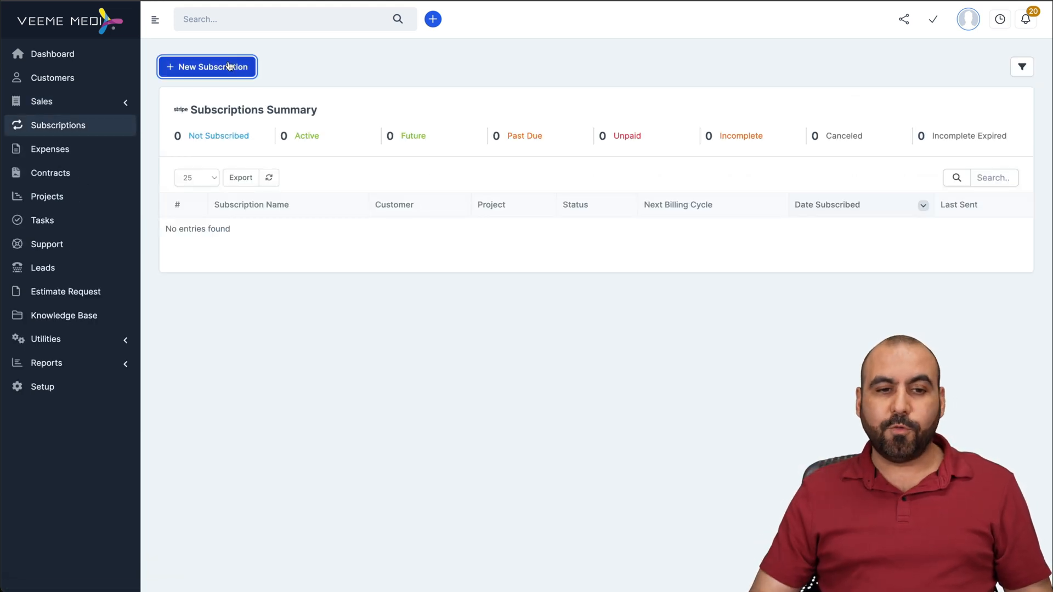
left_click(207, 67)
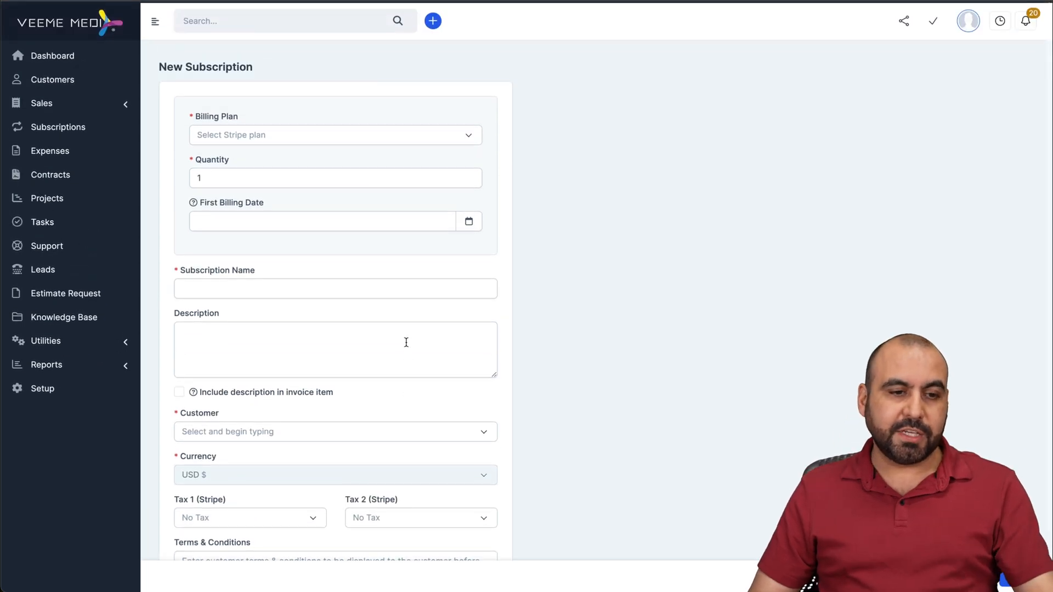
mouse_move(66, 152)
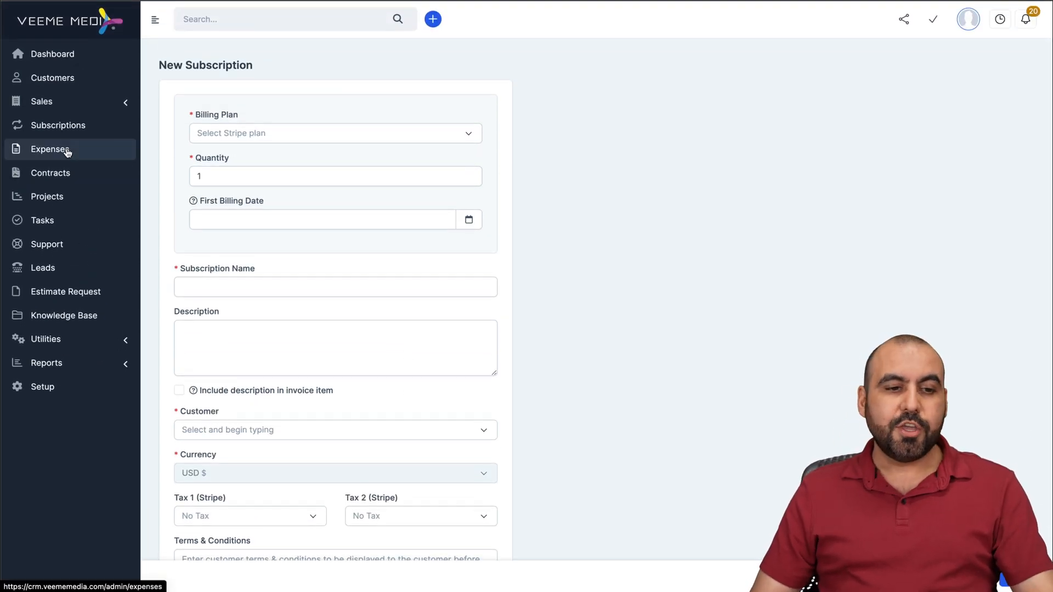
left_click(49, 149)
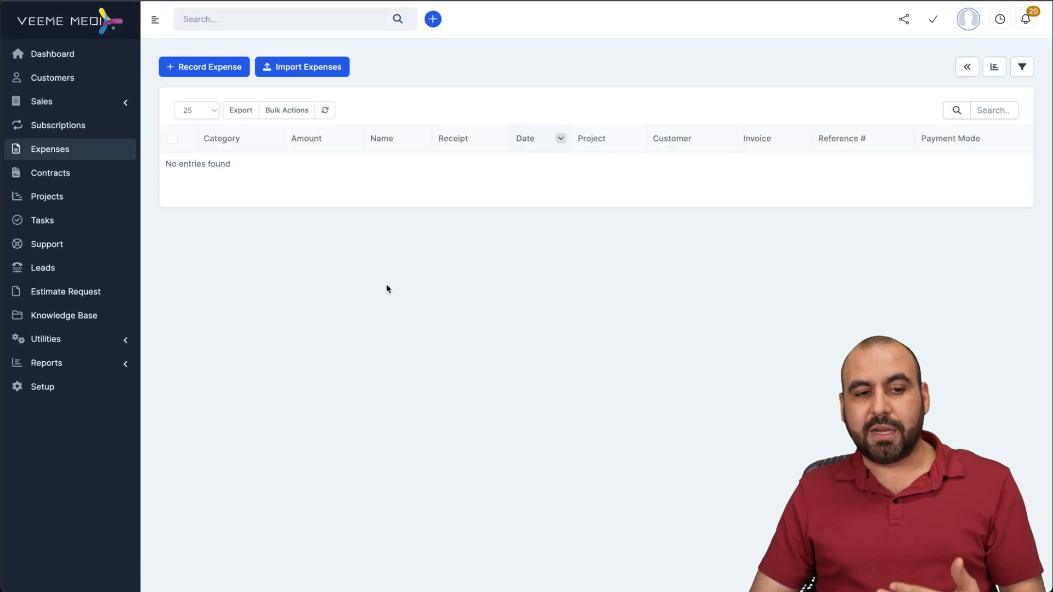
left_click(204, 67)
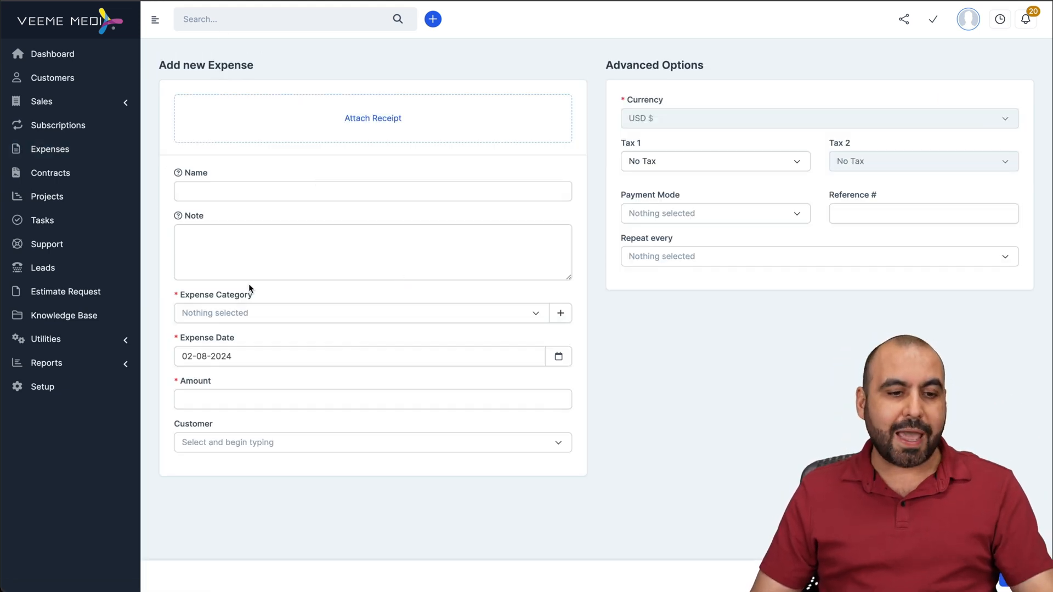
- Go to the Contracts list and start a blank new contract
left_click(46, 363)
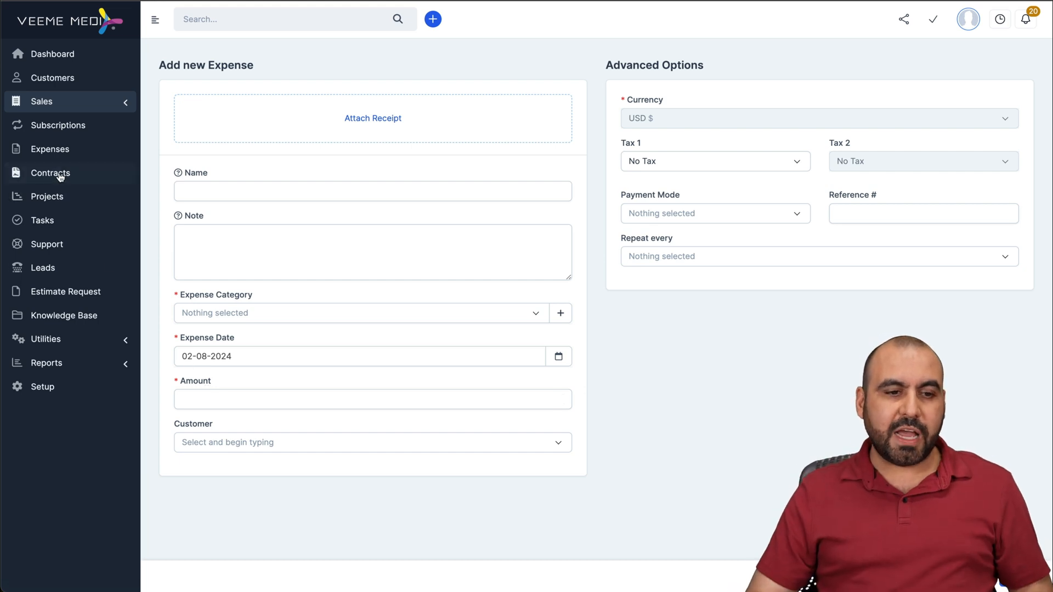
left_click(51, 173)
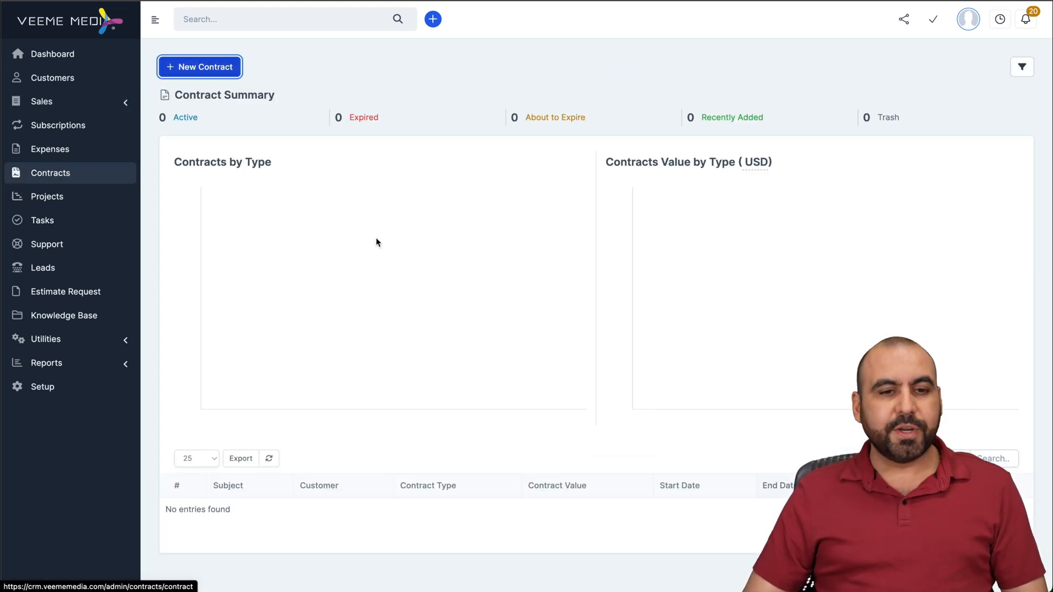
left_click(199, 66)
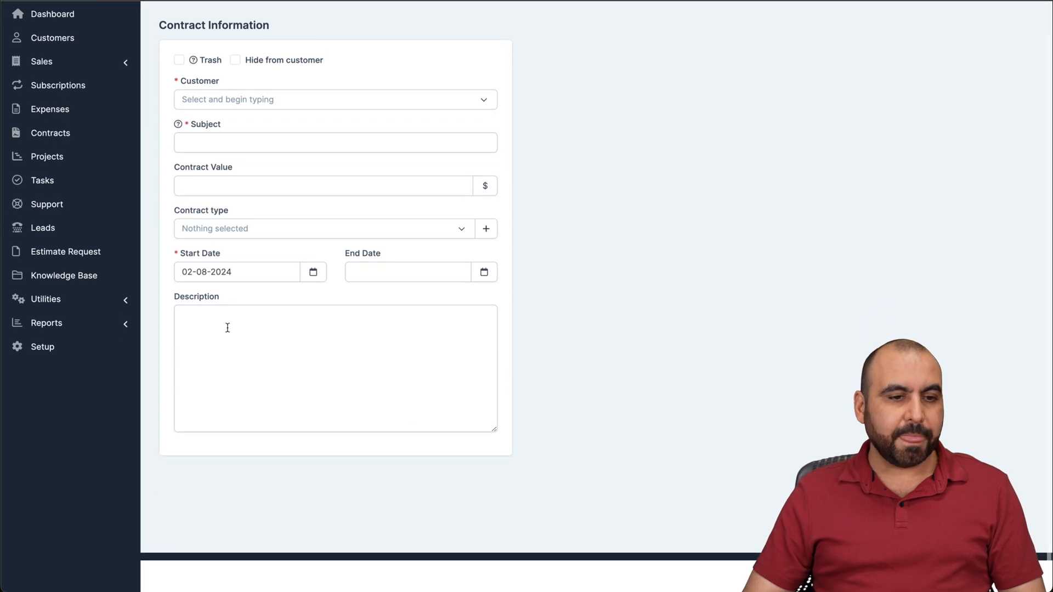
- Pass through the empty Projects list to the Tasks board grouped by status
left_click(47, 196)
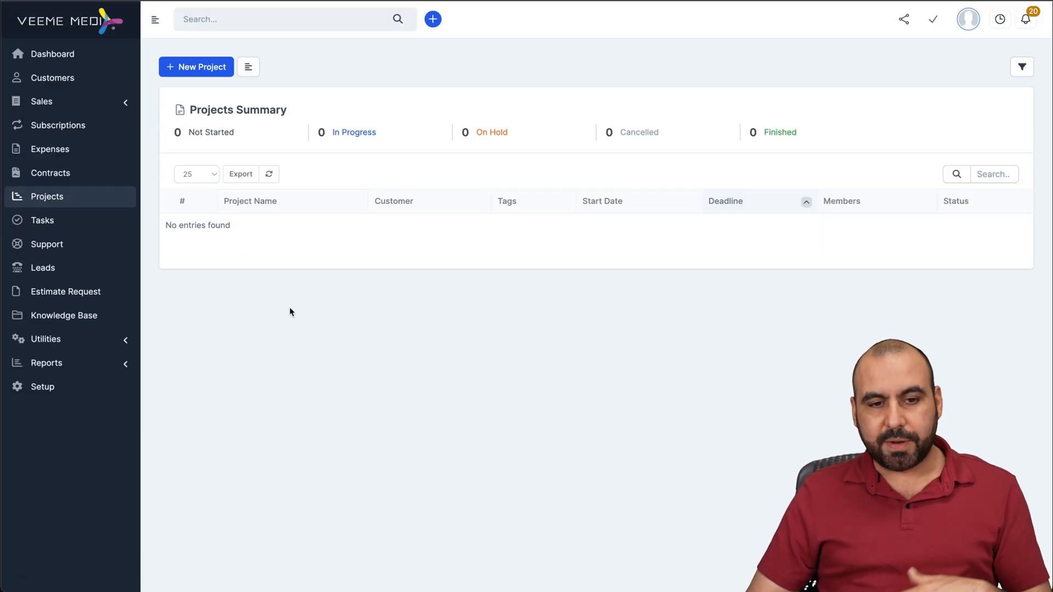
mouse_move(210, 96)
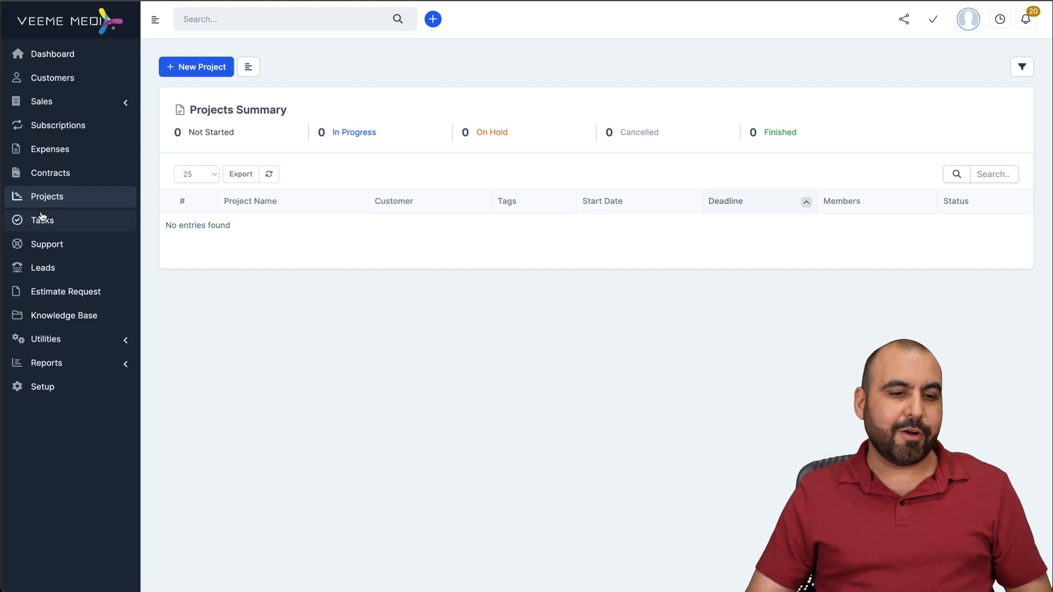
left_click(42, 221)
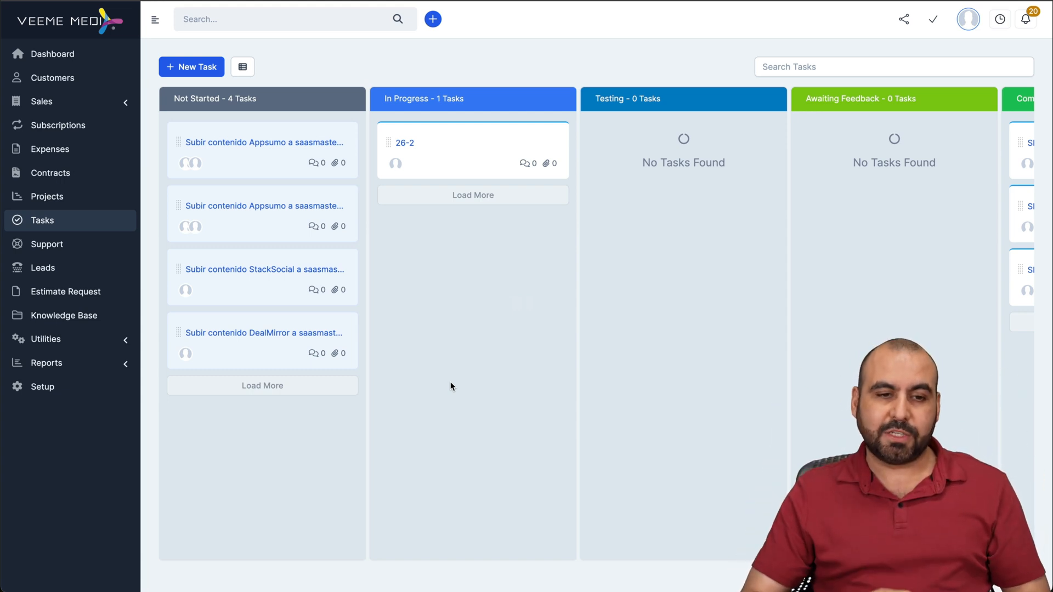
mouse_move(243, 66)
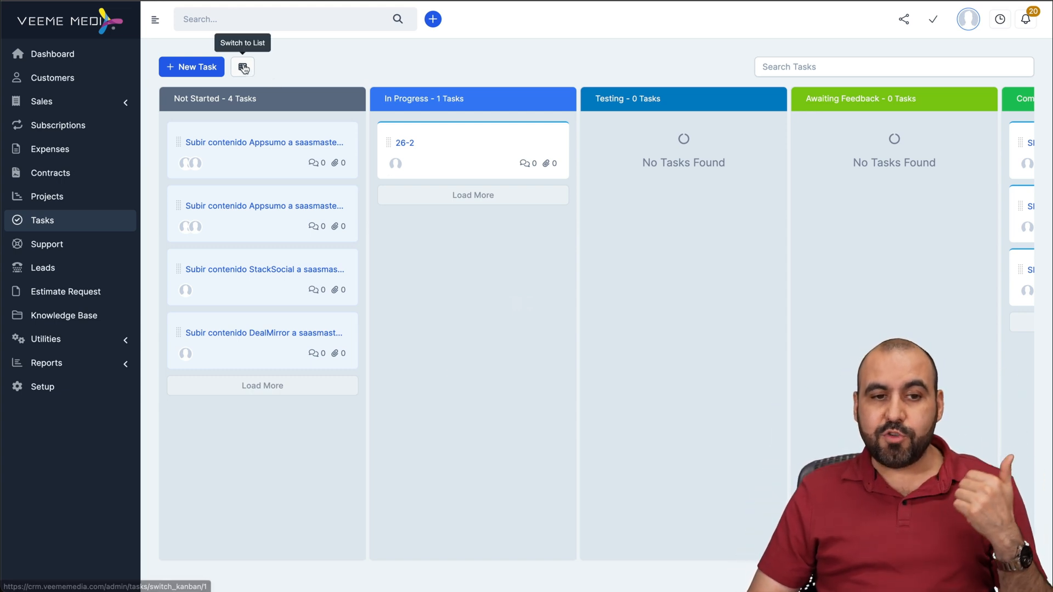
left_click(191, 66)
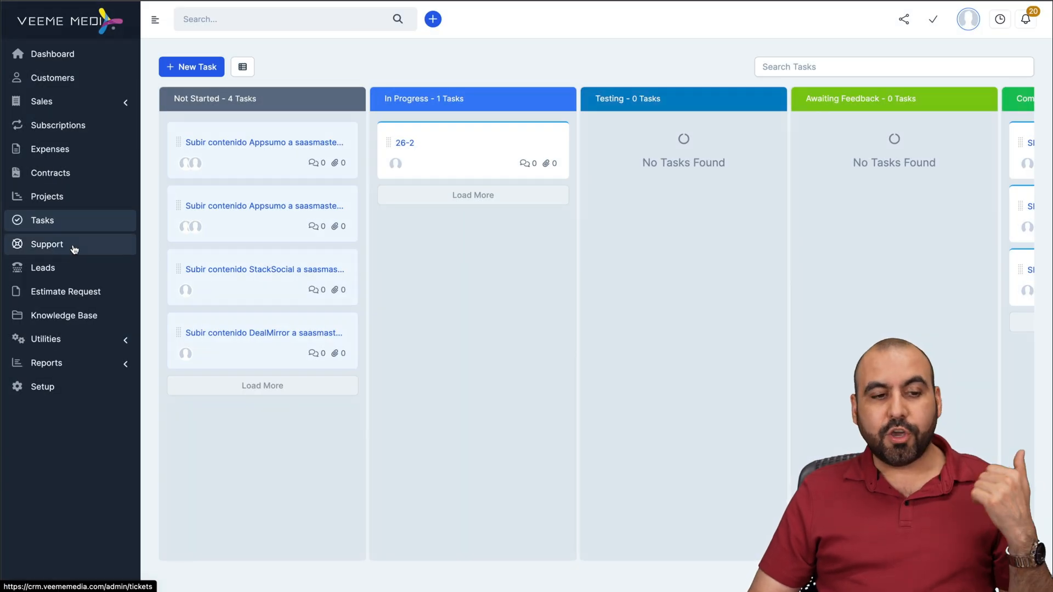
- Visit the empty Support tickets and Leads lists, then open Knowledge Base articles
left_click(47, 244)
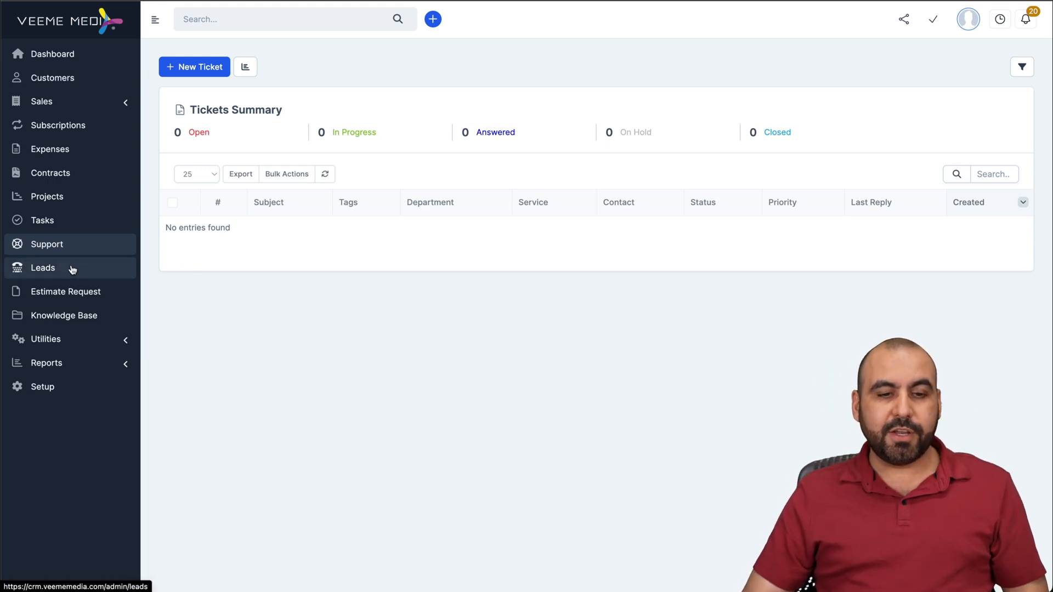
left_click(42, 268)
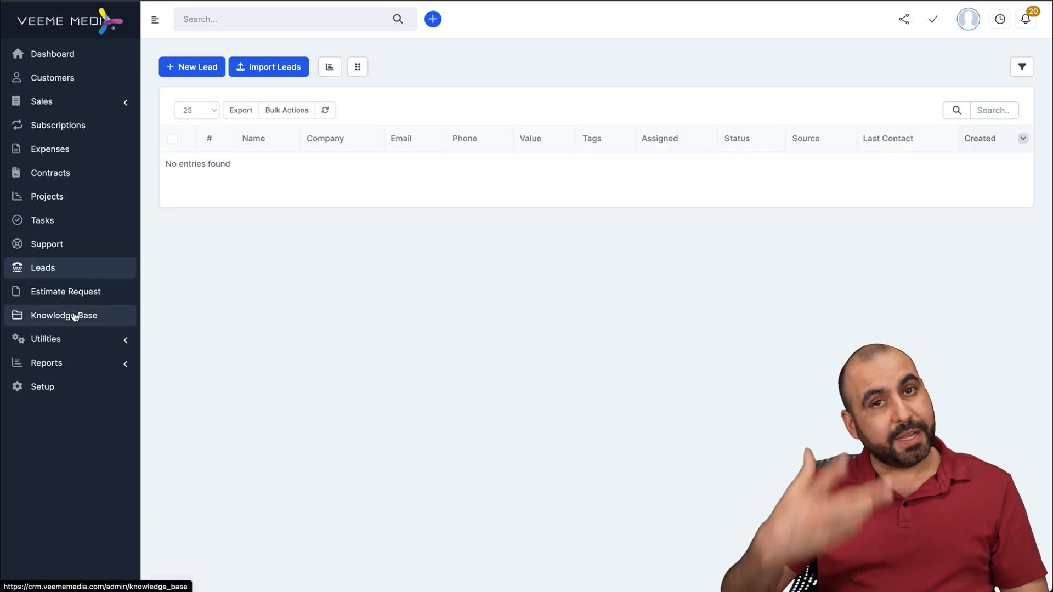
left_click(64, 316)
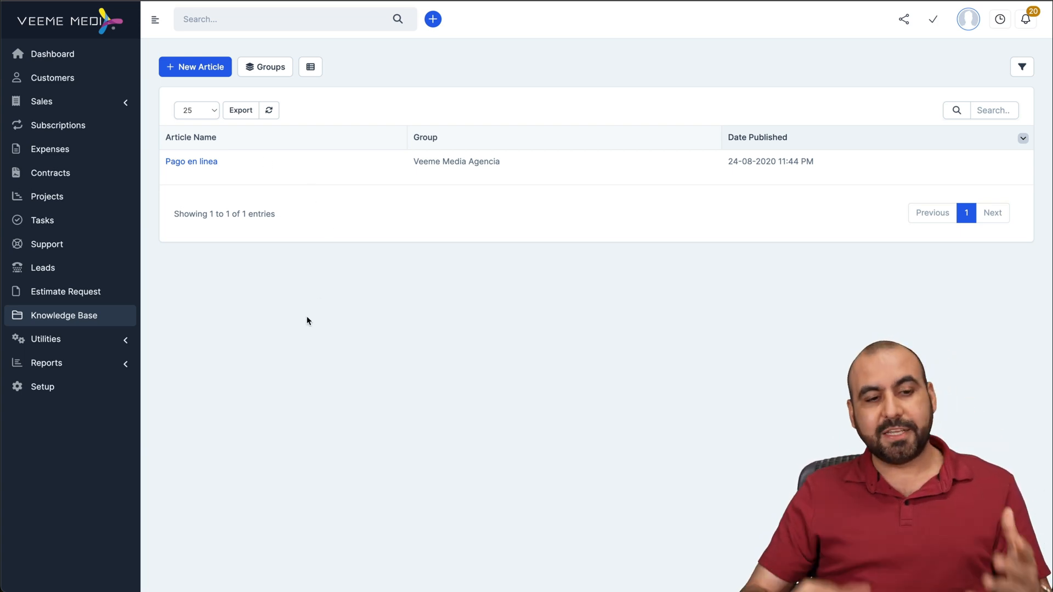
mouse_move(75, 261)
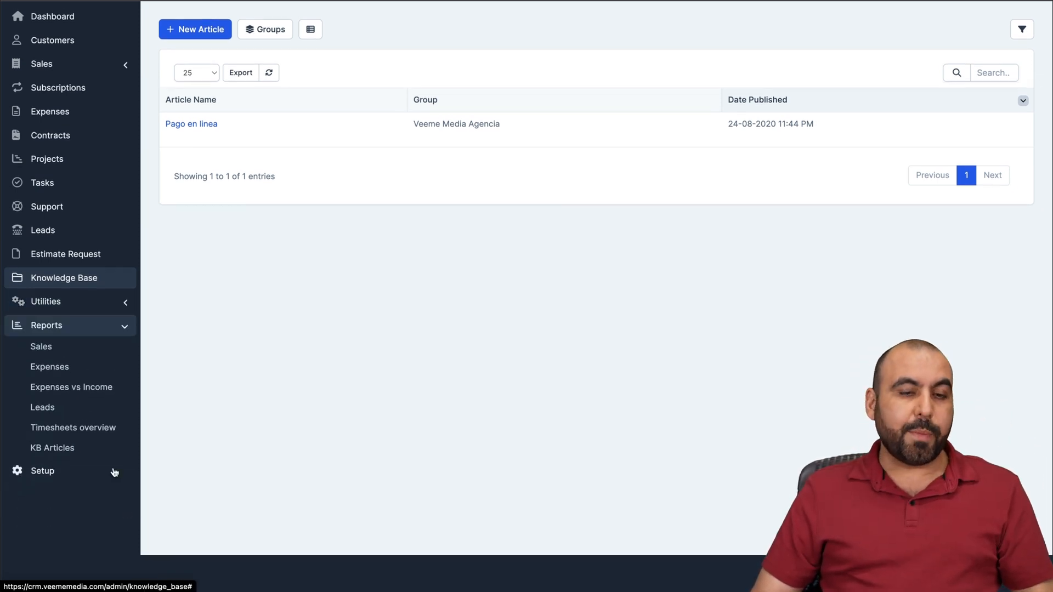
mouse_move(104, 387)
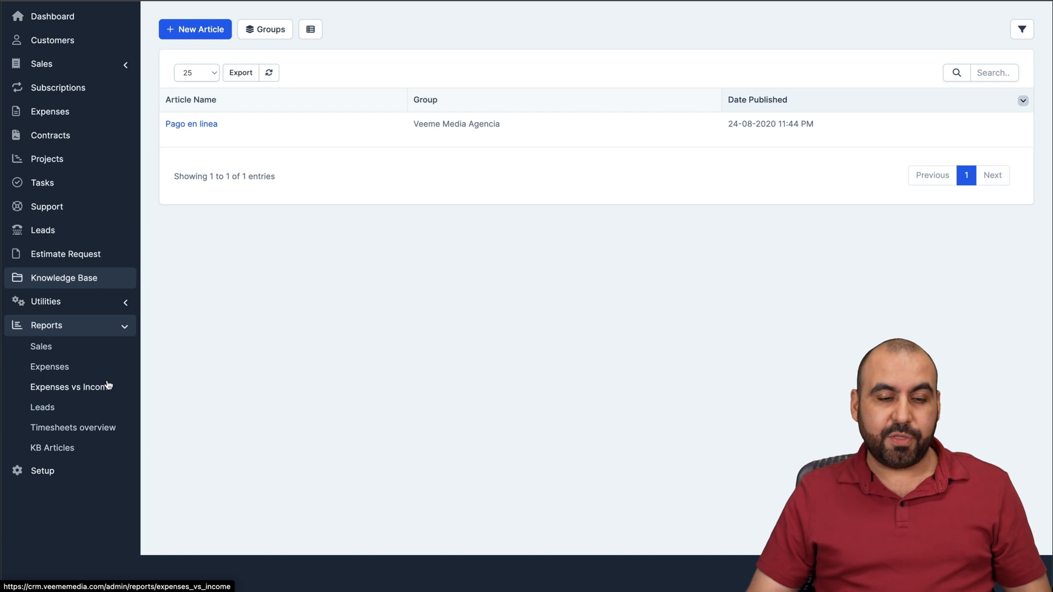
- Open Setup > Settings, landing on the general company logo page
left_click(40, 471)
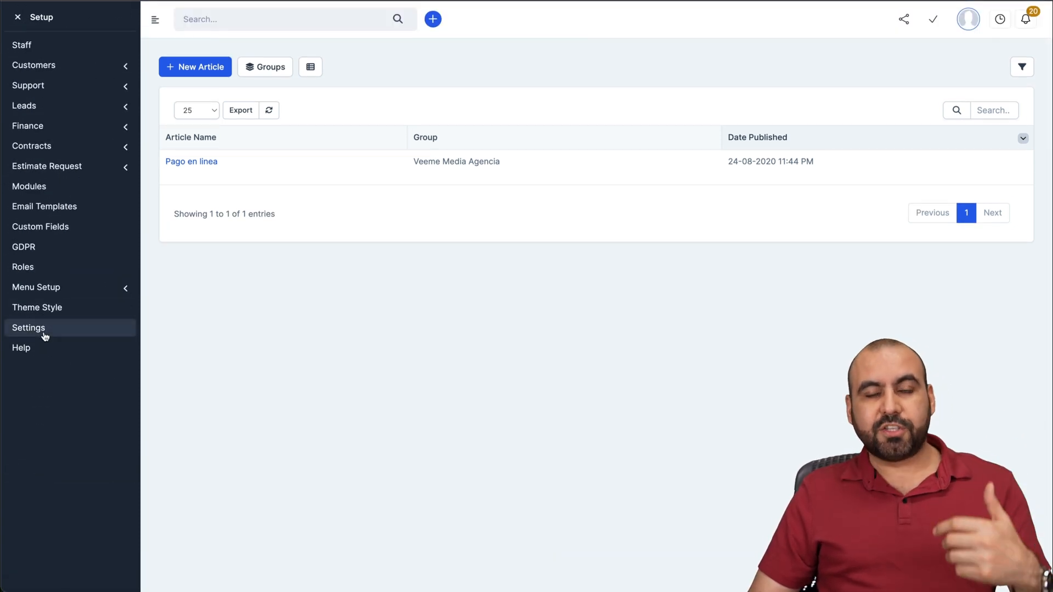
left_click(29, 328)
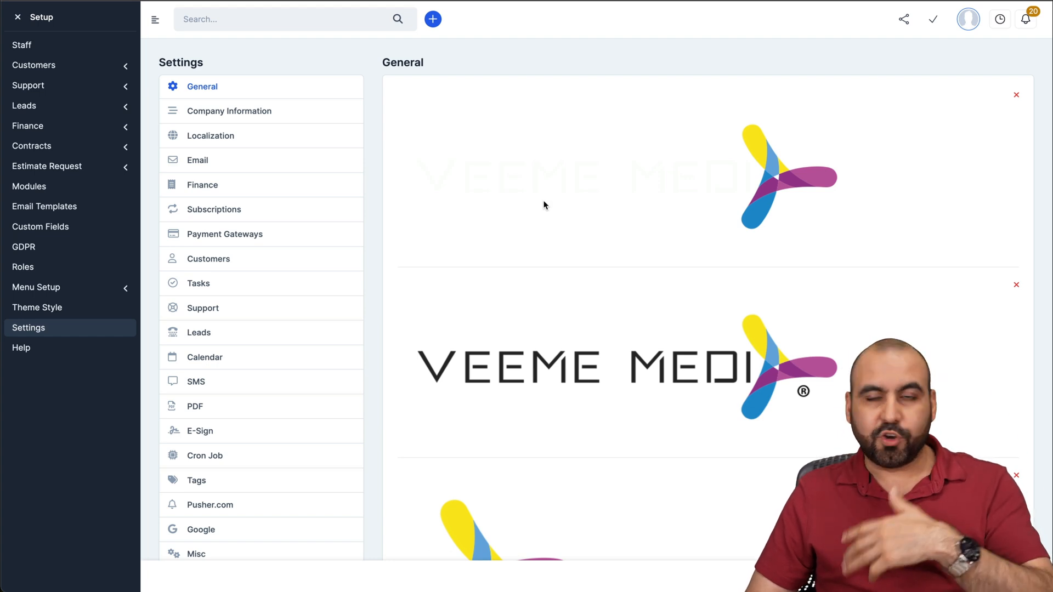
mouse_move(247, 71)
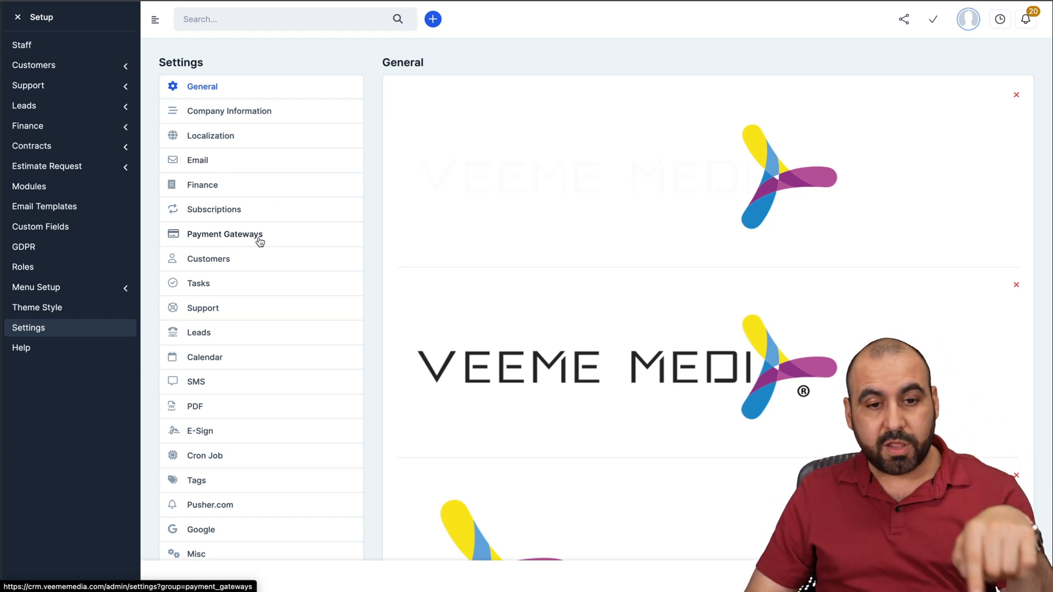
- Open the Payment Gateways settings and scroll through the gateway options
left_click(225, 234)
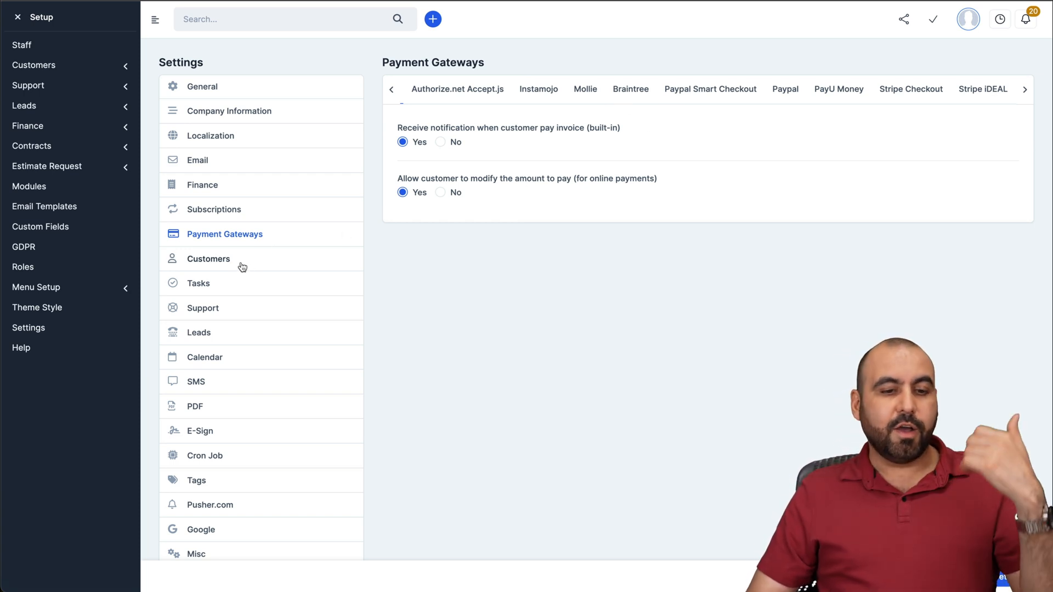
mouse_move(230, 333)
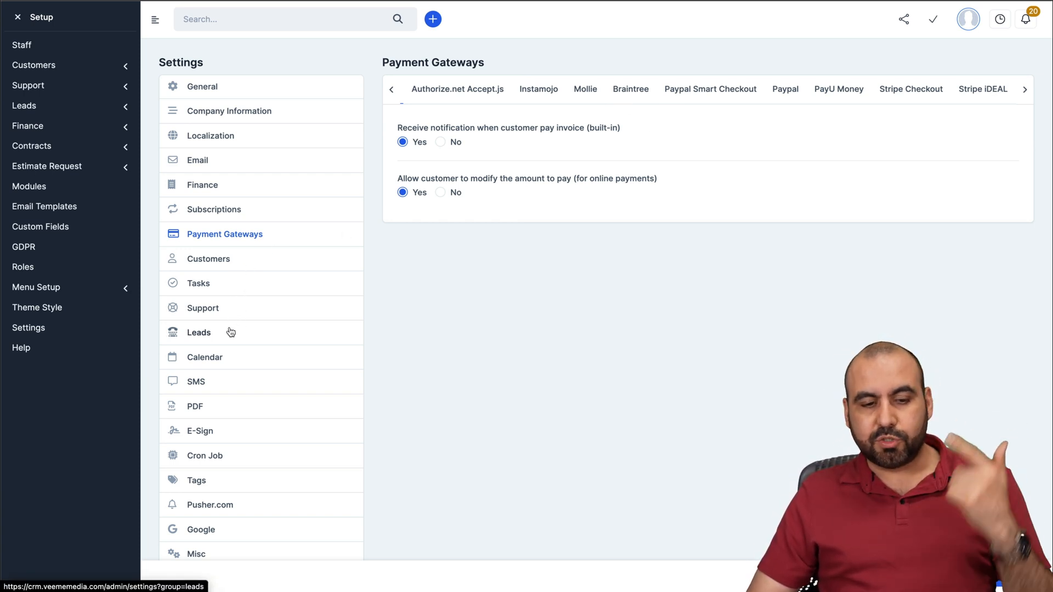
scroll("down", 3)
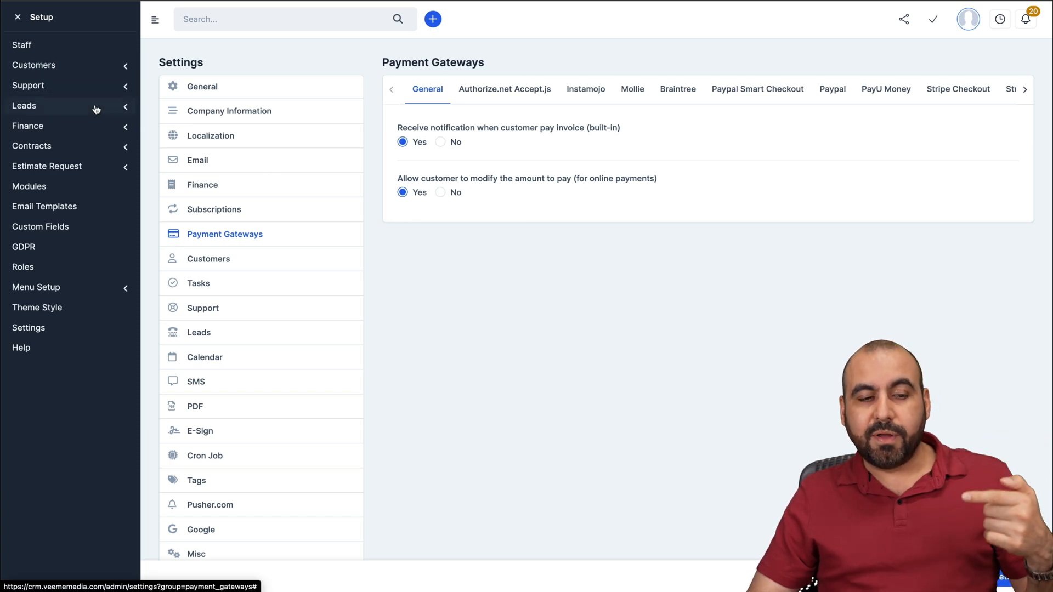
mouse_move(99, 130)
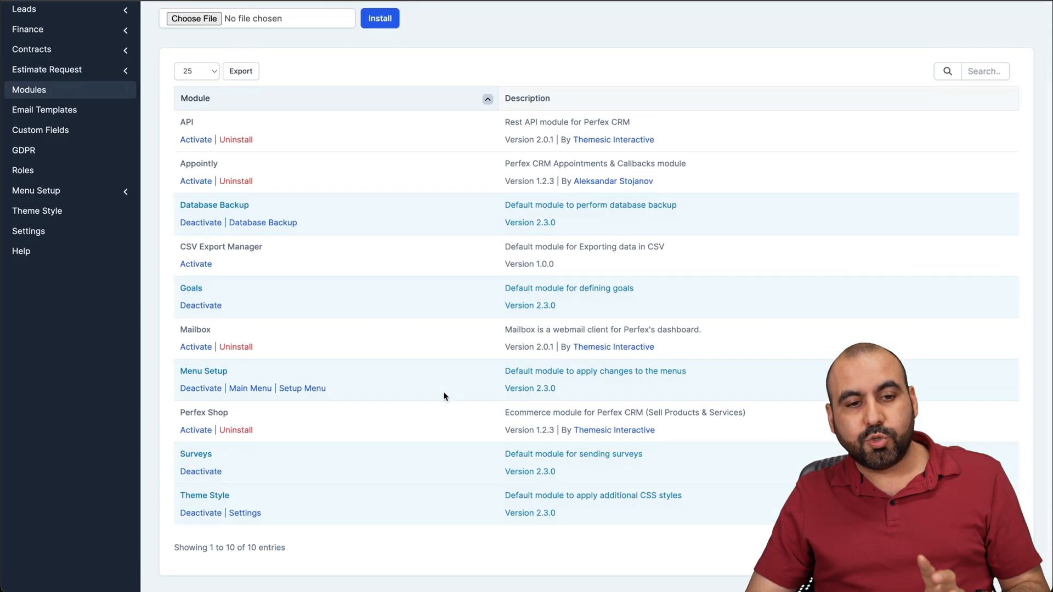
- Scroll the modules table listing ten installed modules with status and versions
scroll("down", 3)
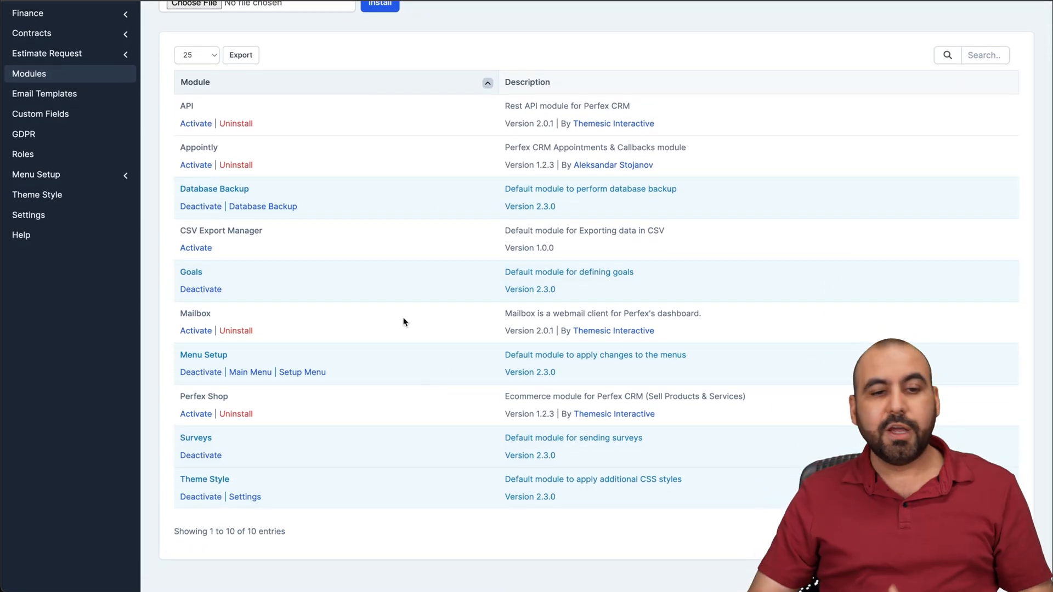
mouse_move(268, 157)
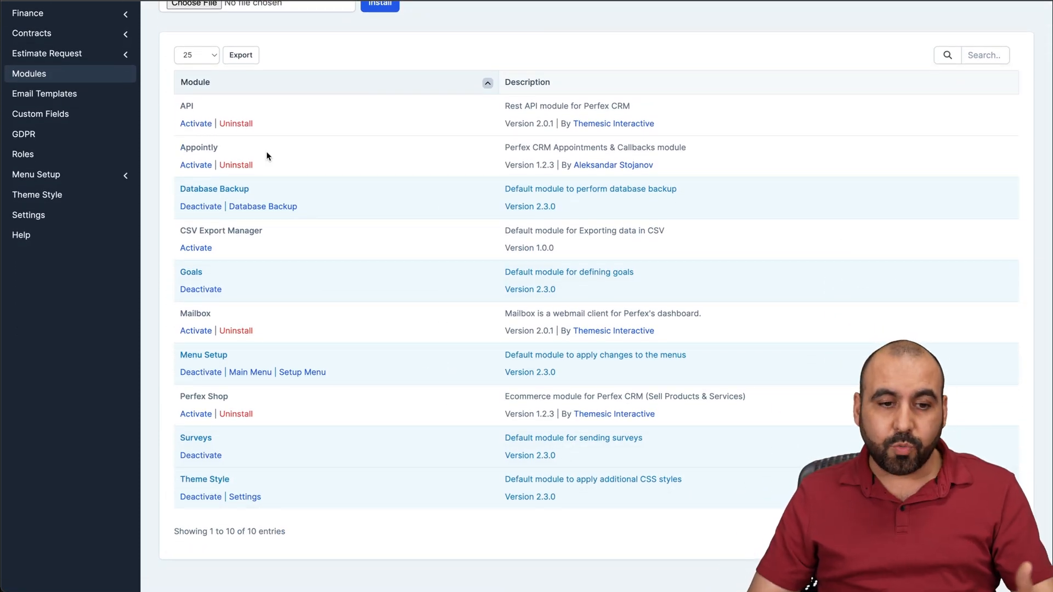
mouse_move(285, 158)
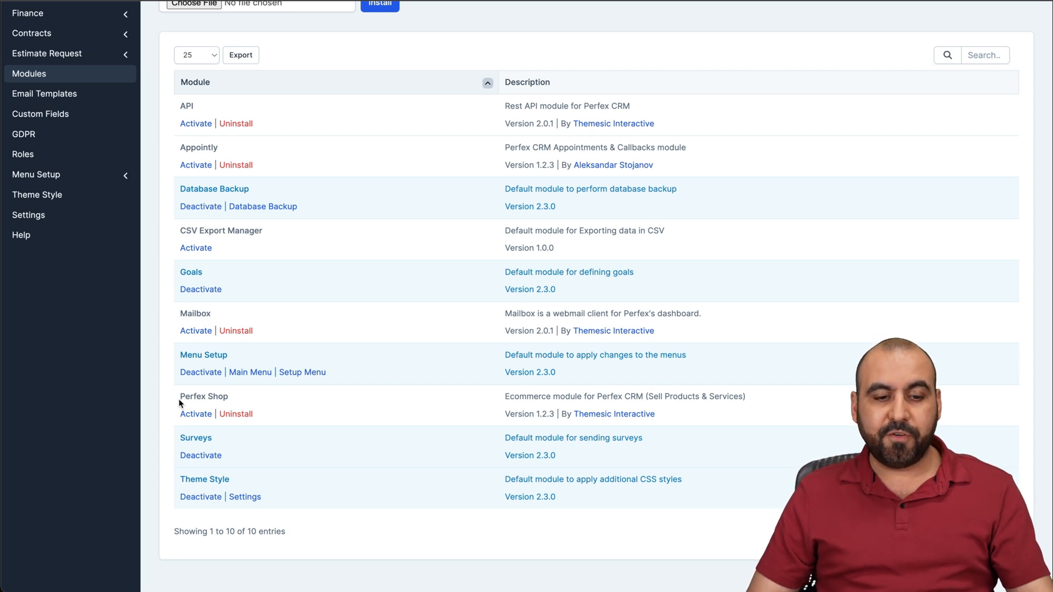
mouse_move(331, 399)
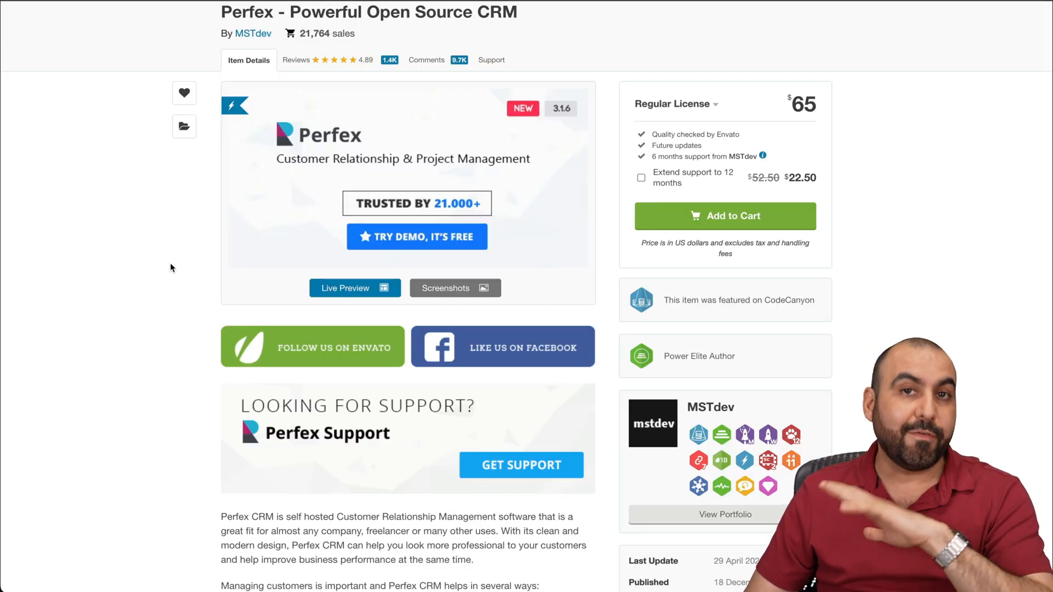
mouse_move(870, 173)
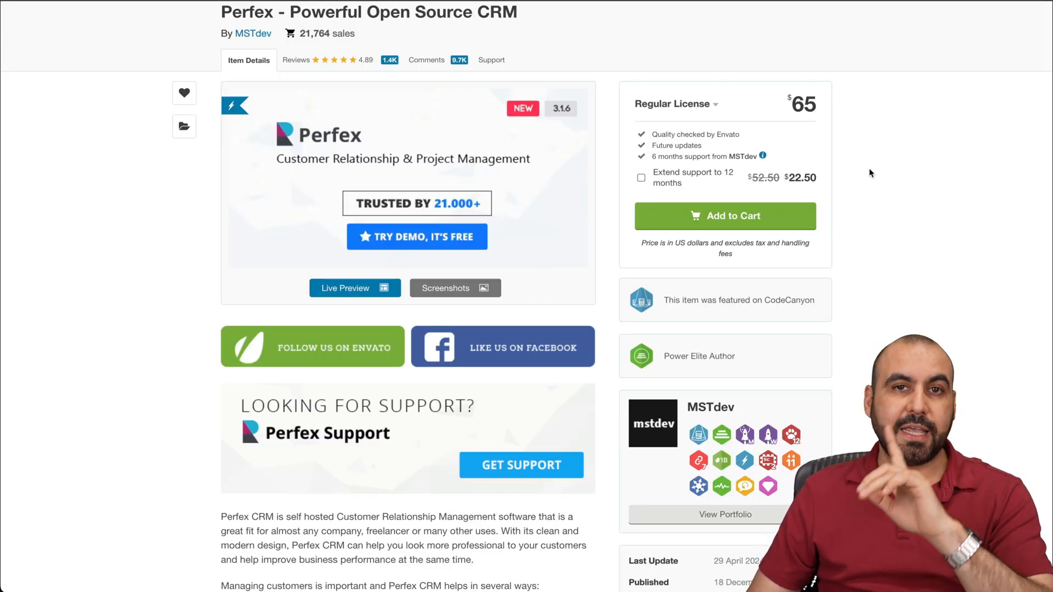
mouse_move(874, 112)
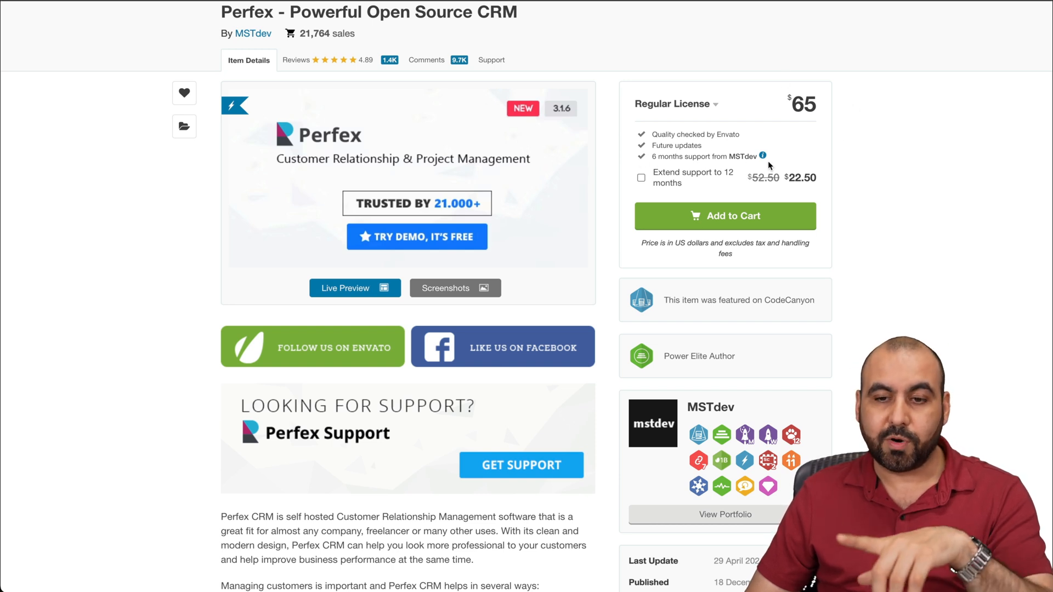
mouse_move(841, 193)
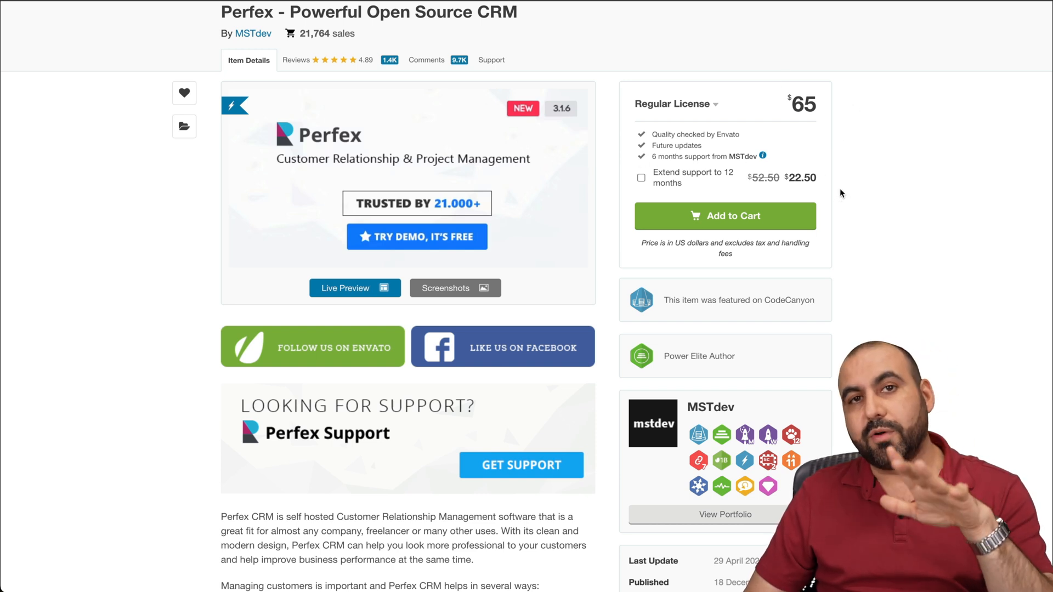